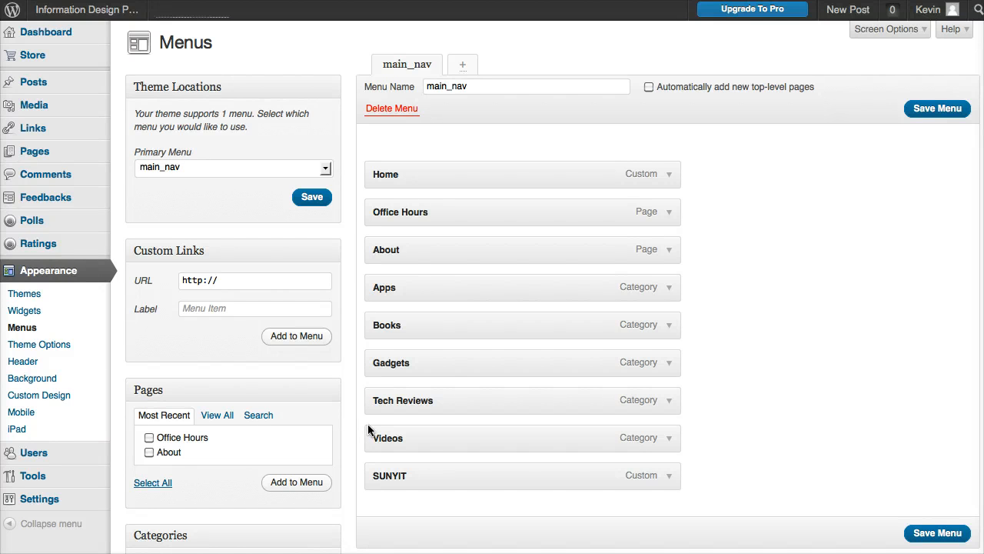
mouse_move(453, 355)
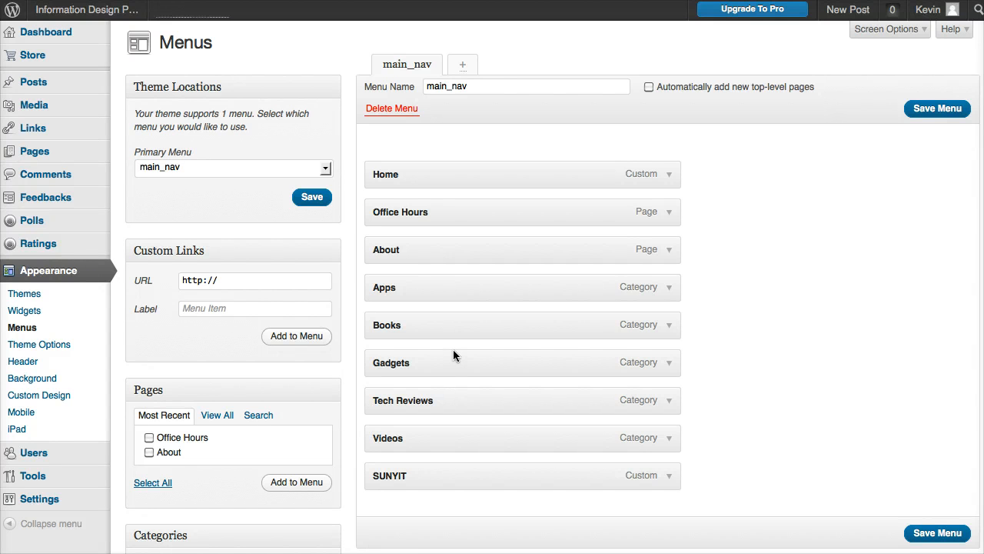
mouse_move(105, 16)
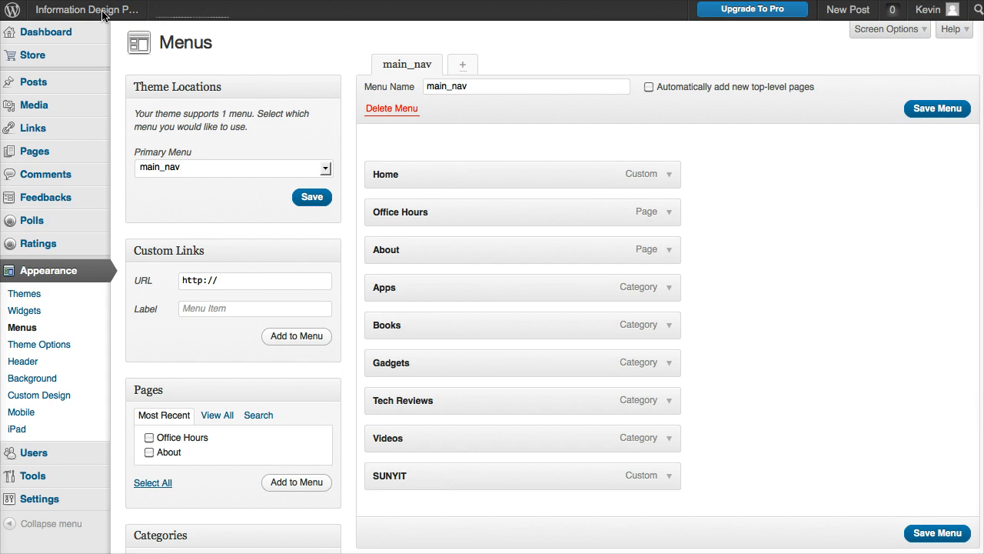
- View the live site to check its current nine-item navigation bar
left_click(85, 9)
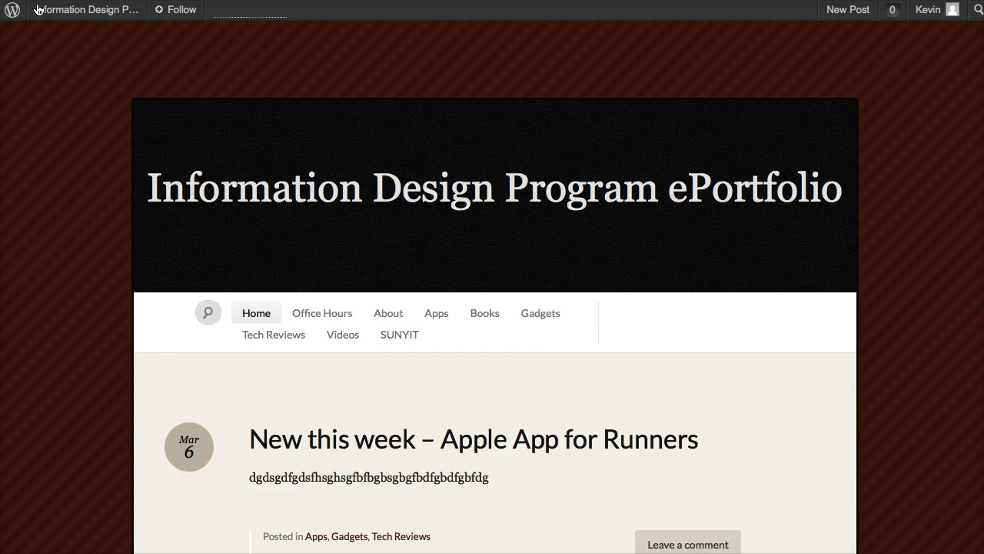
- Return via the site dropdown and Dashboard to Appearance > Menus showing main_nav
left_click(84, 9)
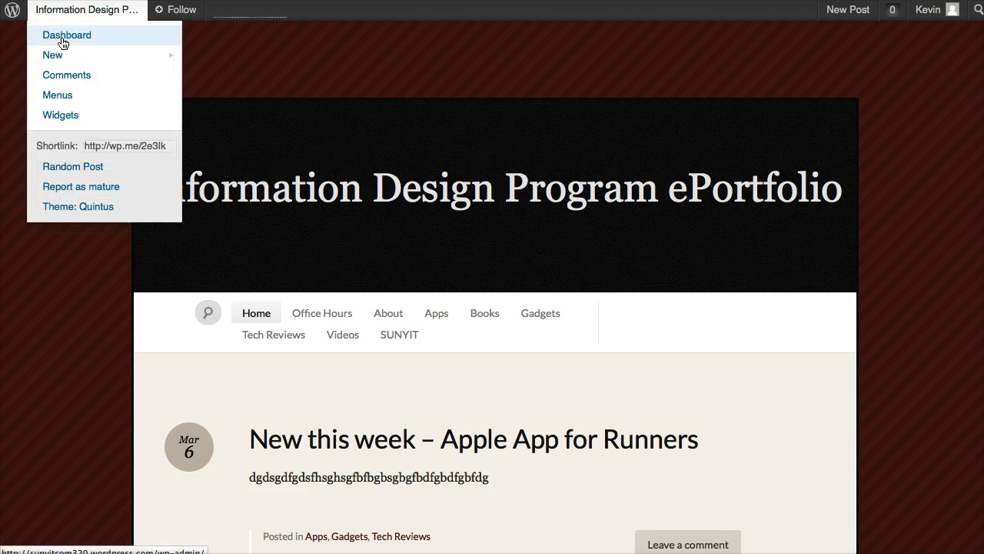
left_click(67, 33)
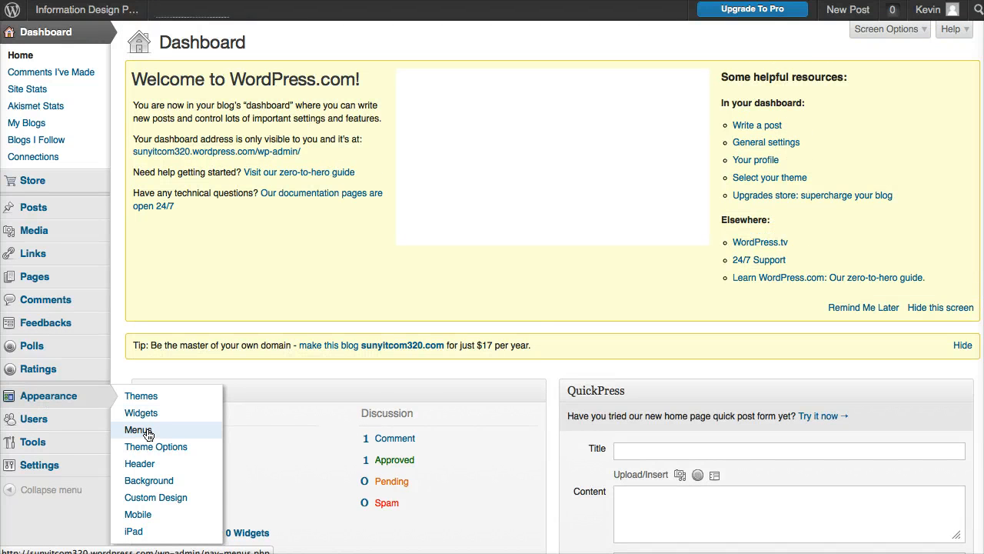
left_click(138, 431)
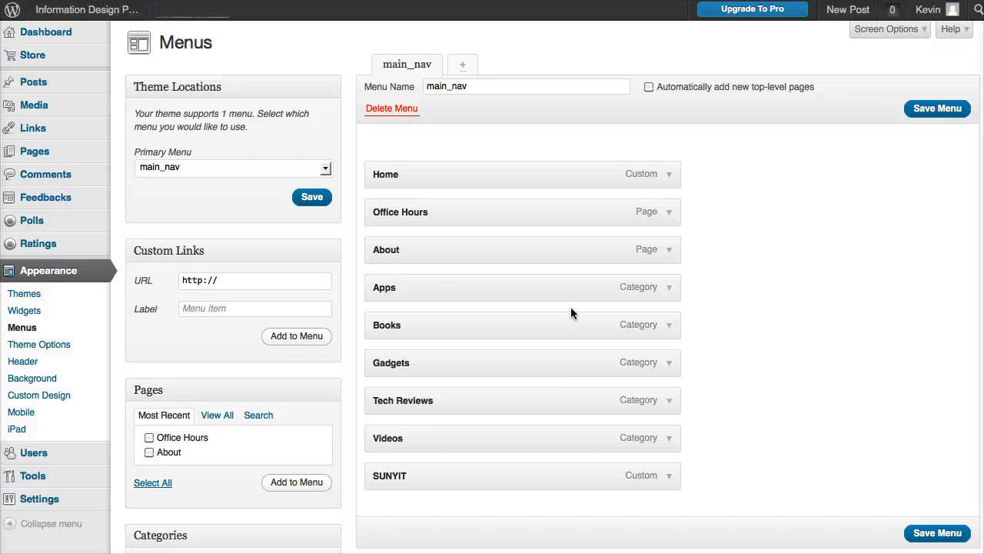
mouse_move(443, 212)
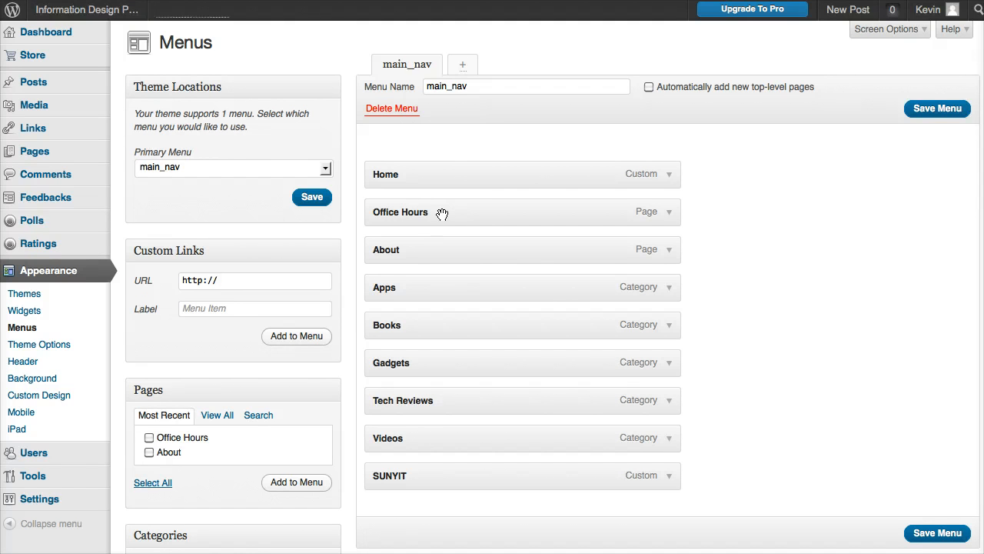
mouse_move(489, 363)
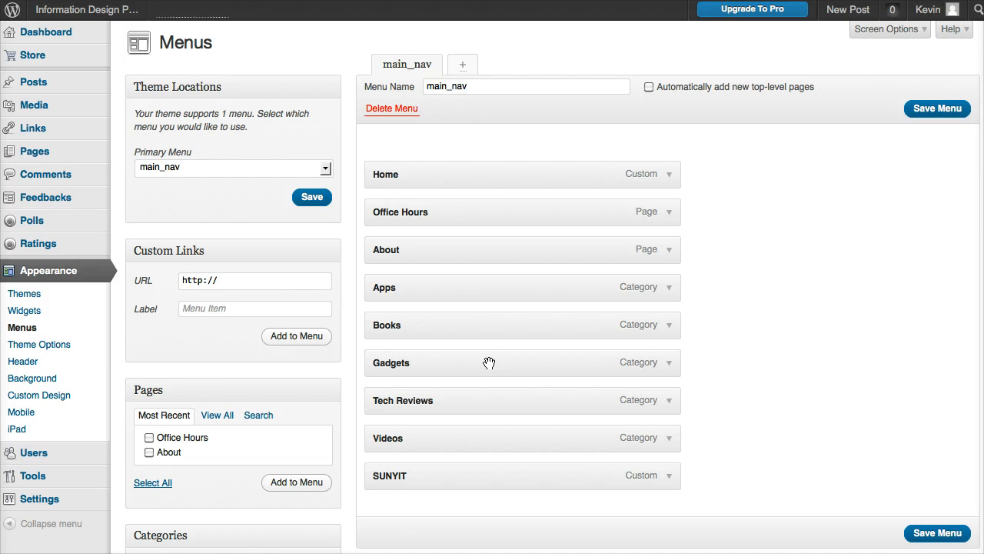
mouse_move(433, 437)
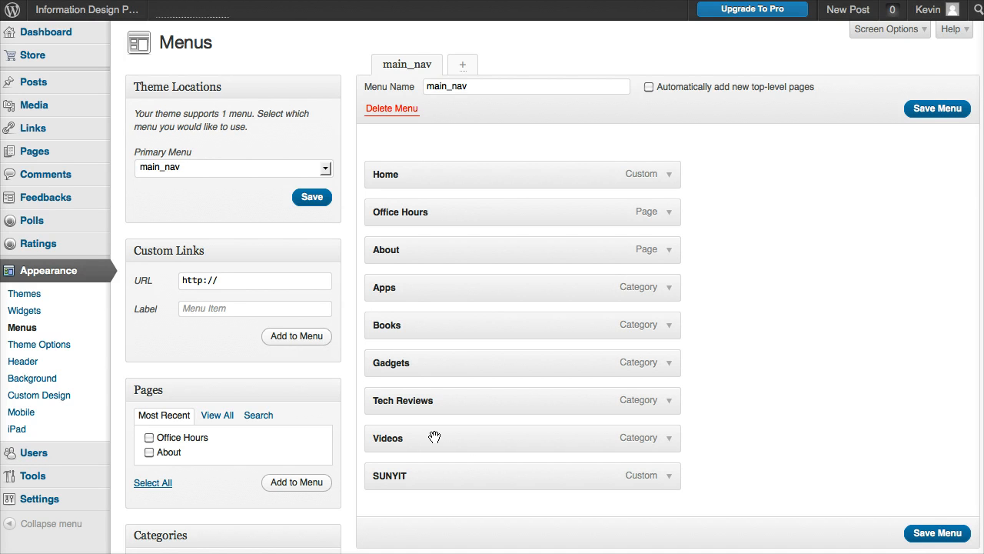
mouse_move(417, 212)
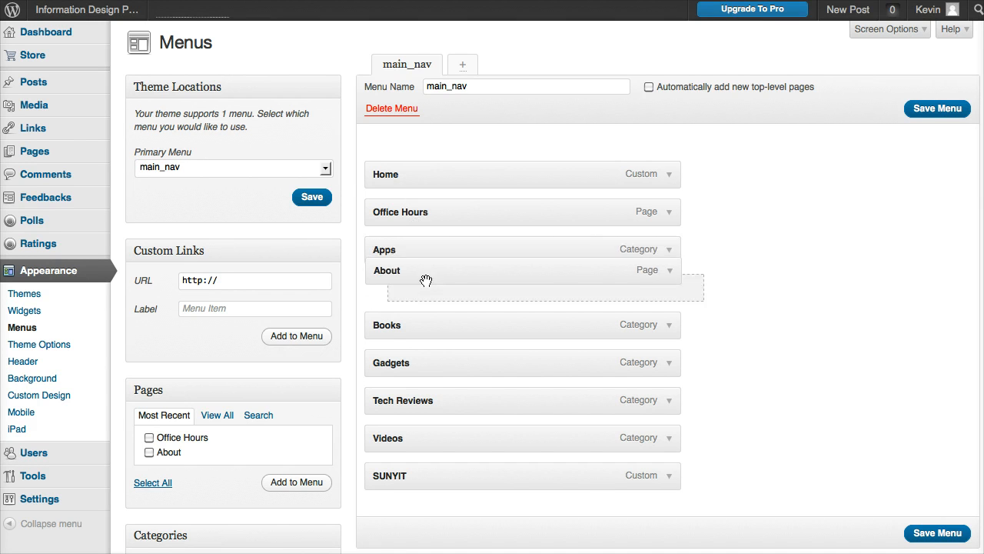
- Move About and Office Hours to the bottom and Tech Reviews up just below Home
left_click_drag(424, 280, 424, 475)
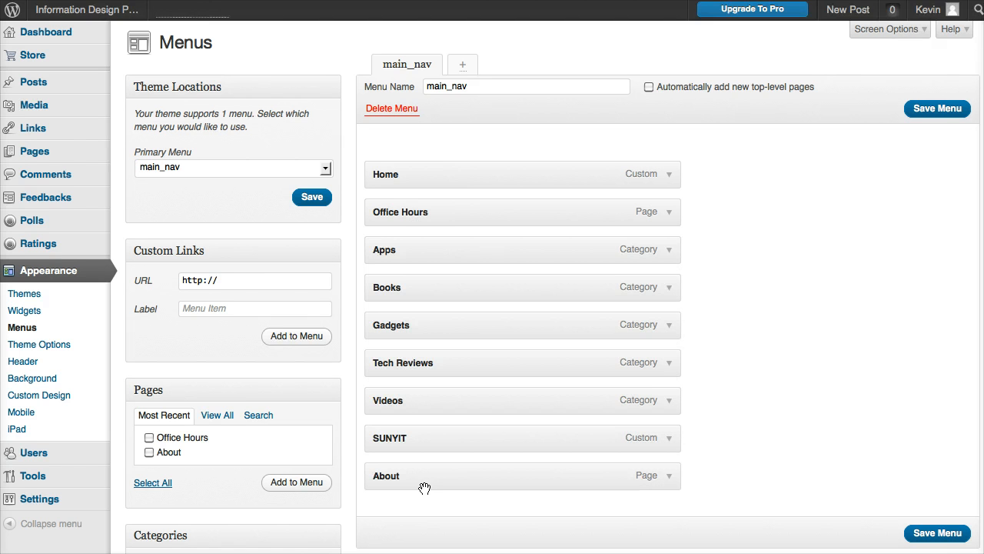
left_click_drag(400, 212, 430, 489)
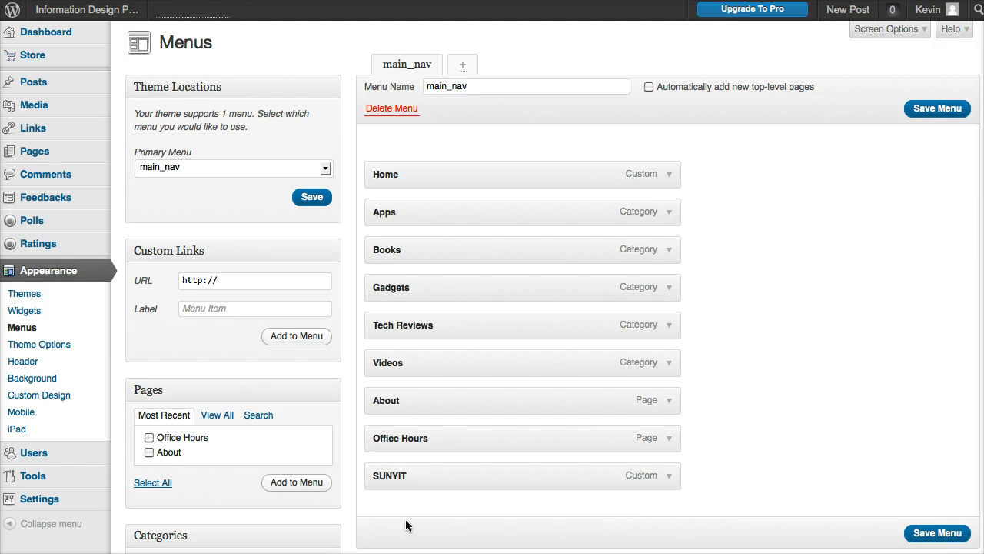
mouse_move(422, 322)
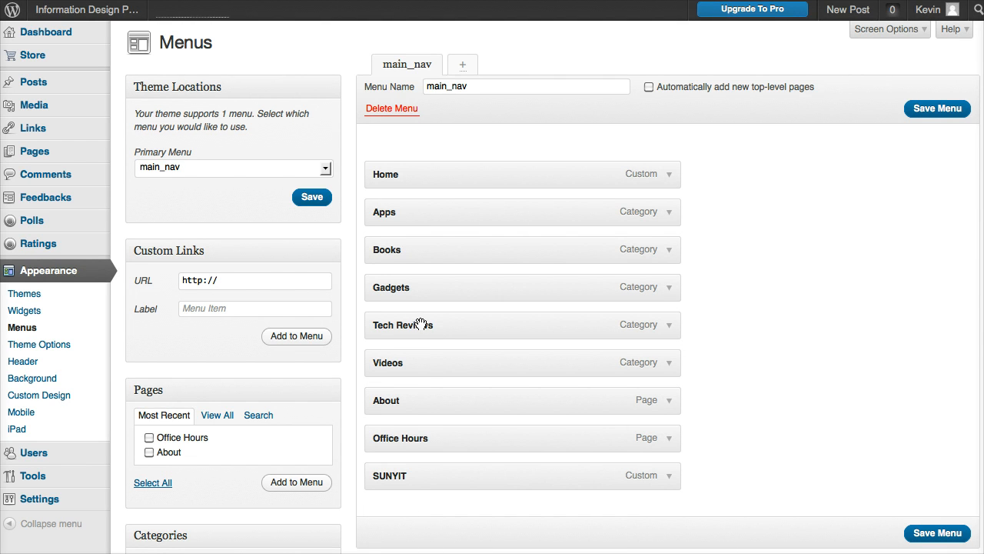
left_click_drag(402, 325, 400, 200)
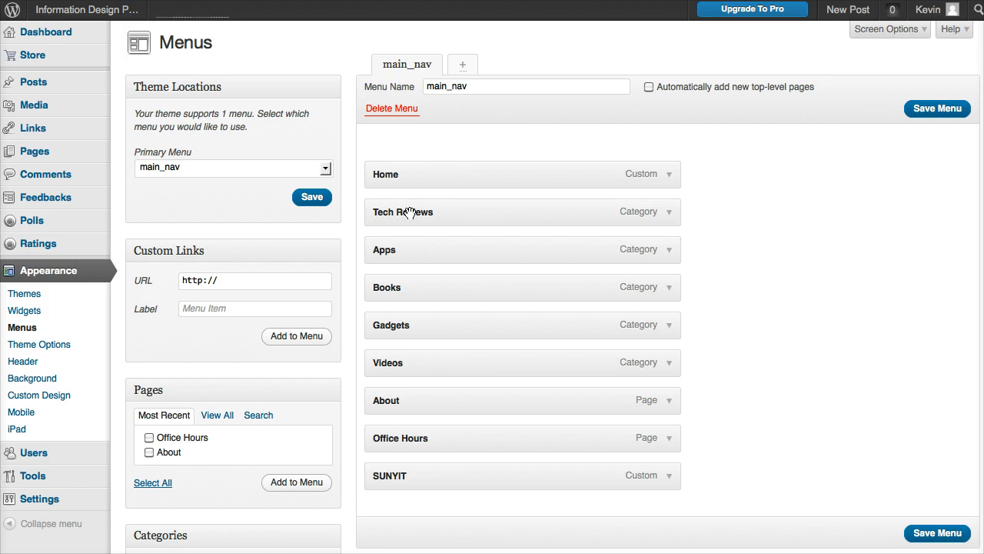
mouse_move(417, 233)
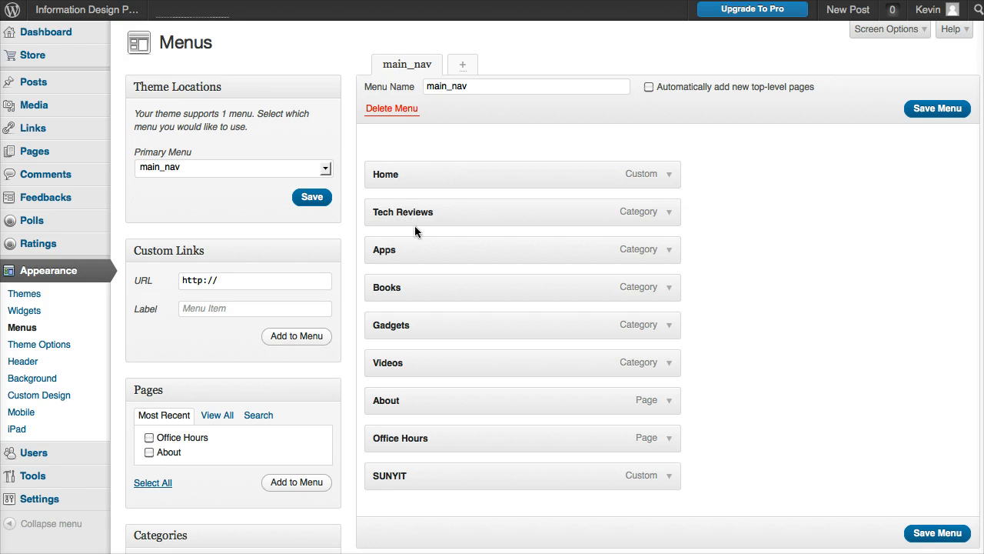
mouse_move(397, 206)
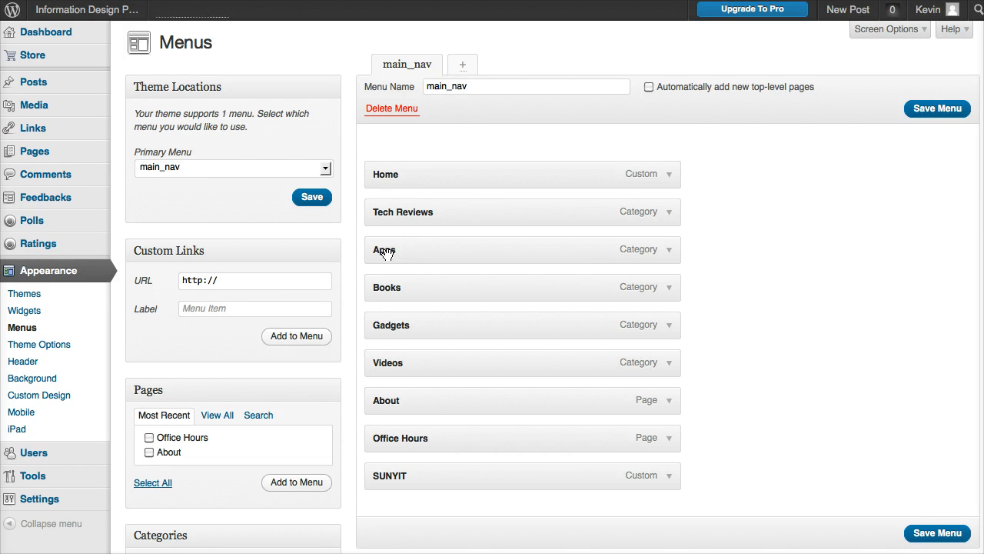
- Indent Apps so it becomes a sub-item of Tech Reviews
left_click_drag(385, 249, 458, 246)
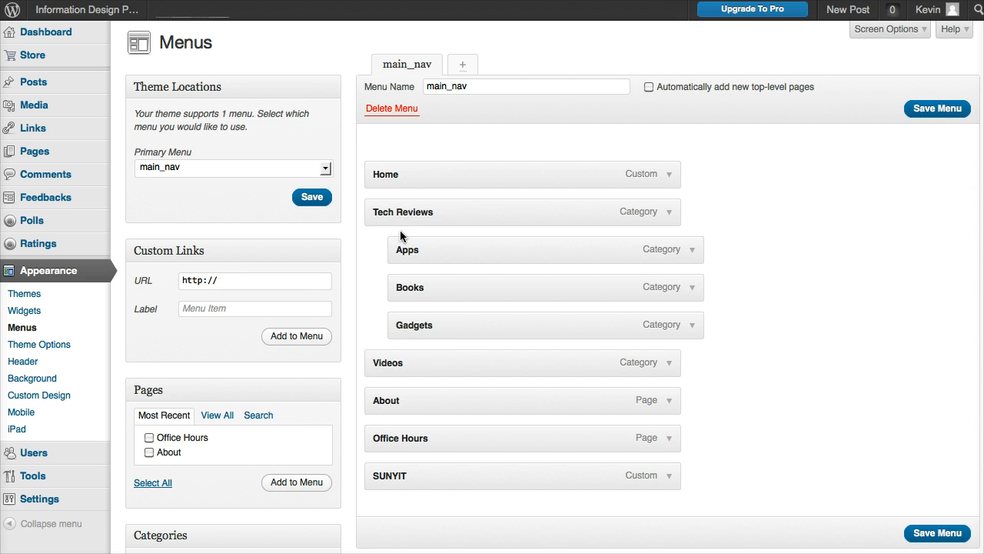
mouse_move(425, 353)
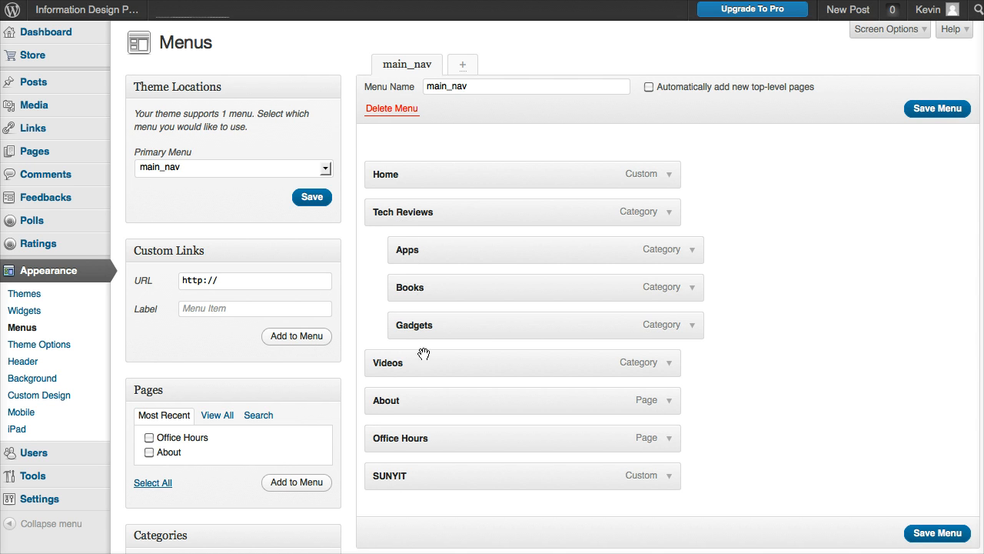
mouse_move(405, 366)
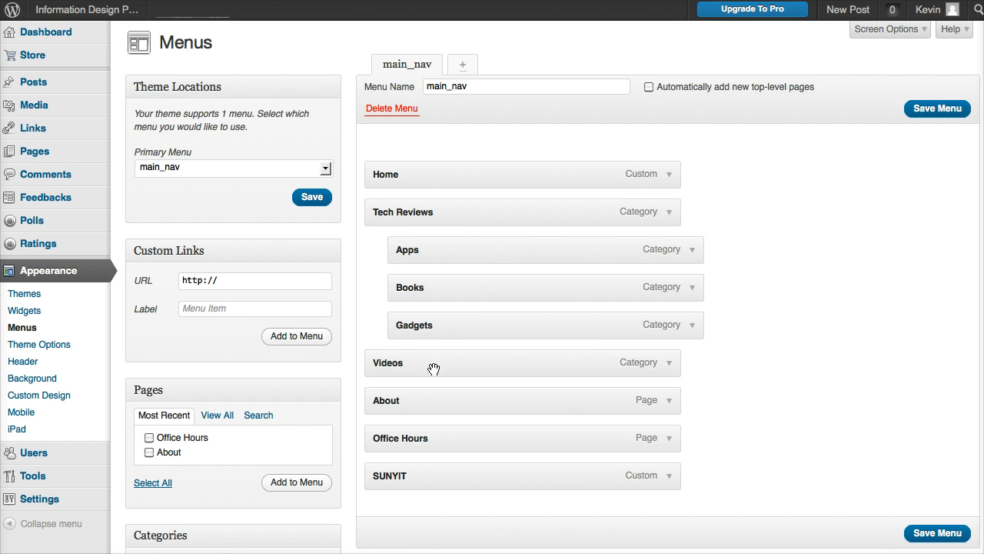
mouse_move(386, 398)
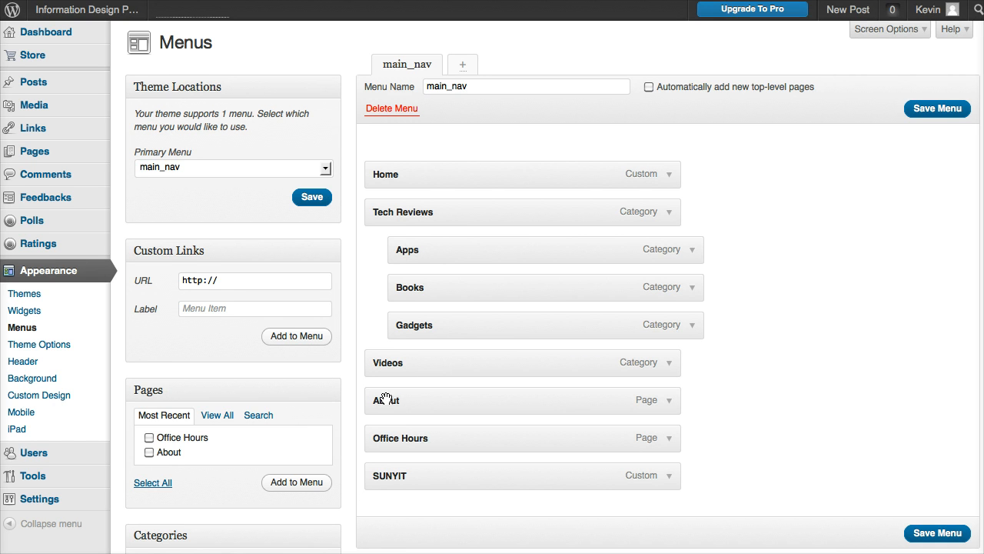
mouse_move(384, 400)
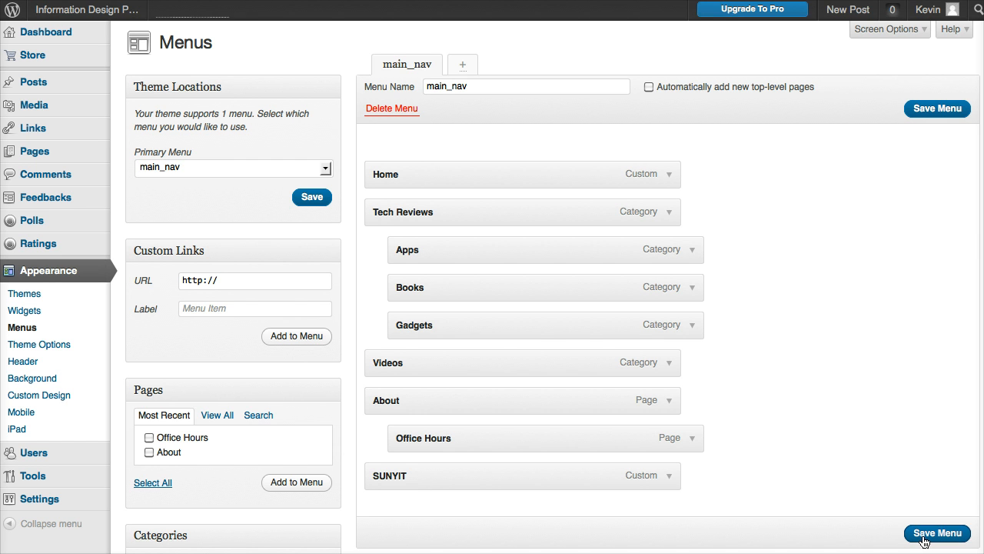
- Save the reorganised main_nav menu and check its dropdowns on the live site
left_click(936, 532)
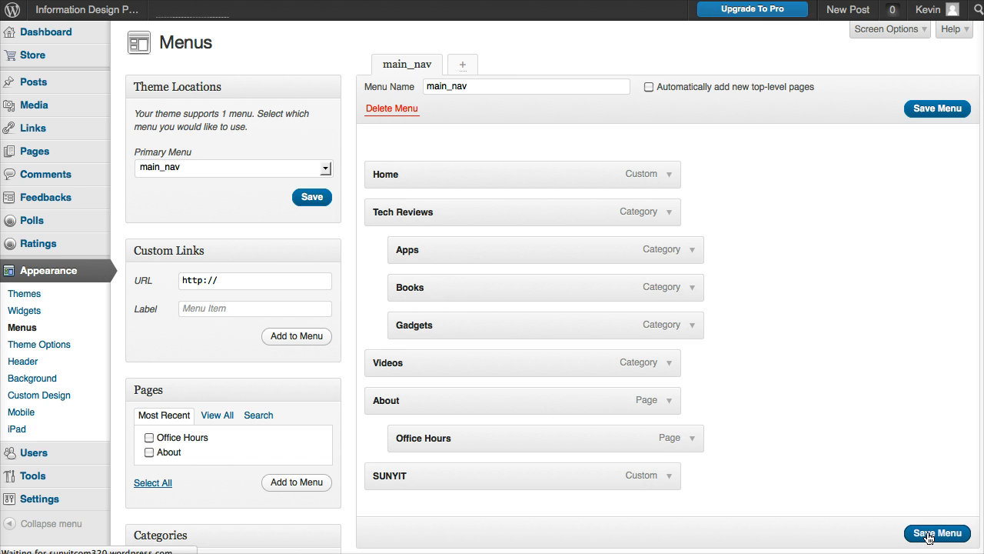
left_click(85, 10)
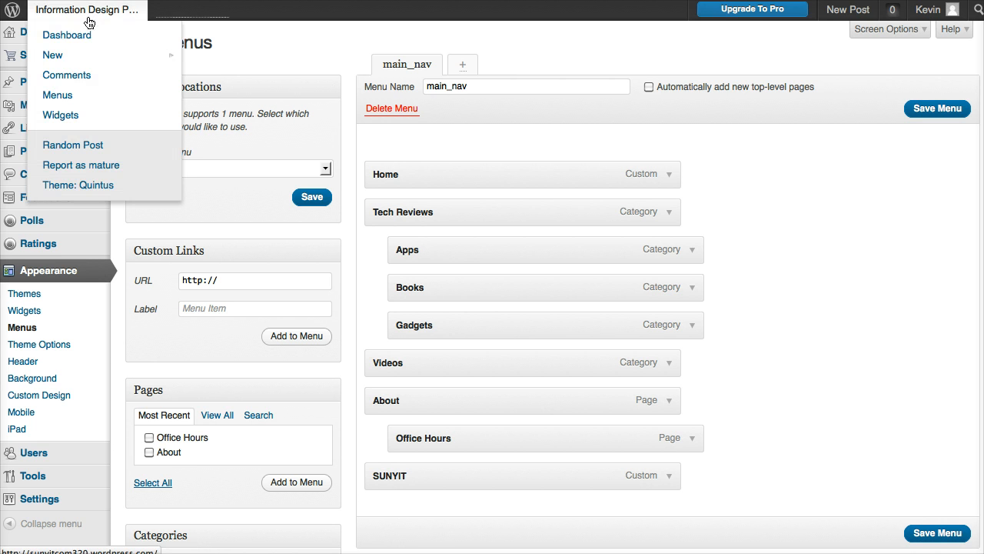
mouse_move(74, 15)
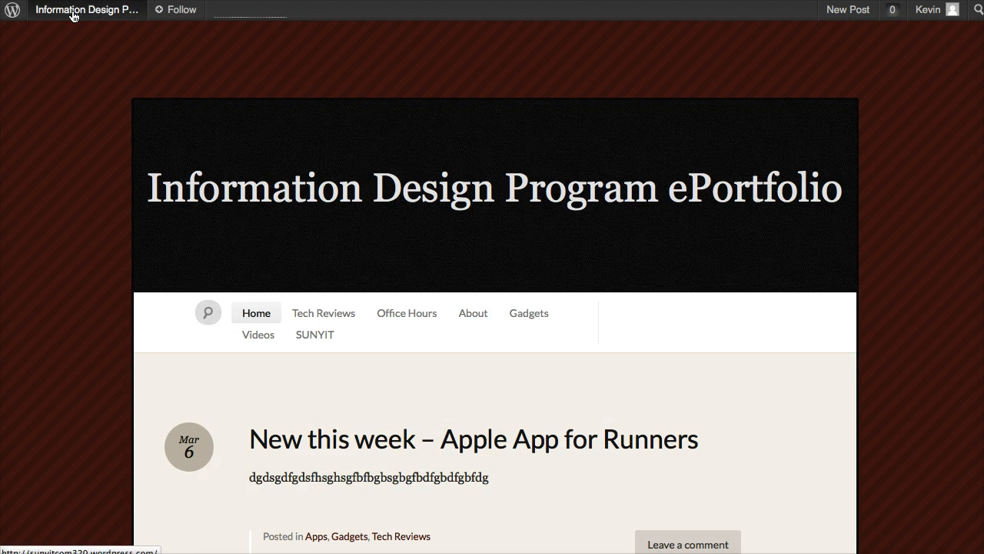
left_click(87, 9)
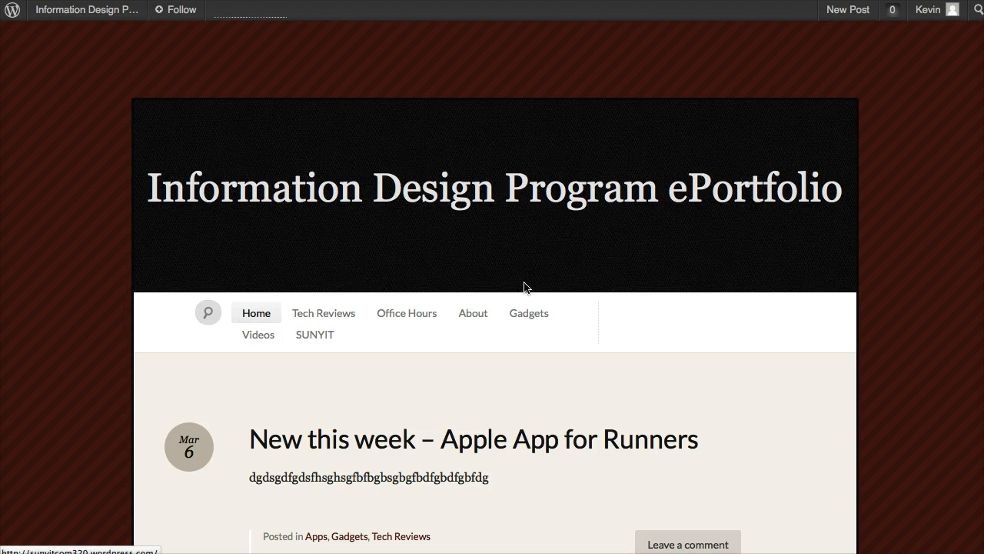
mouse_move(584, 344)
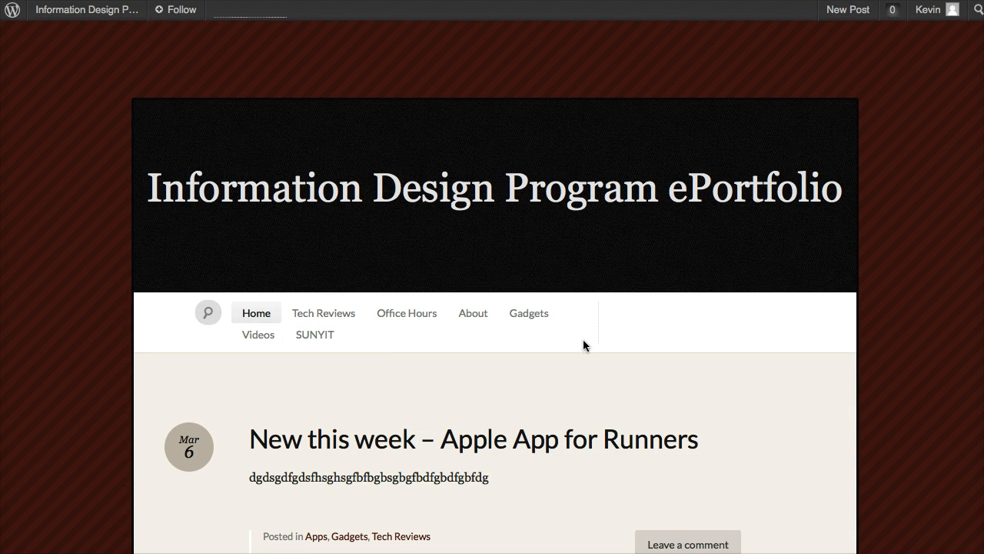
mouse_move(438, 378)
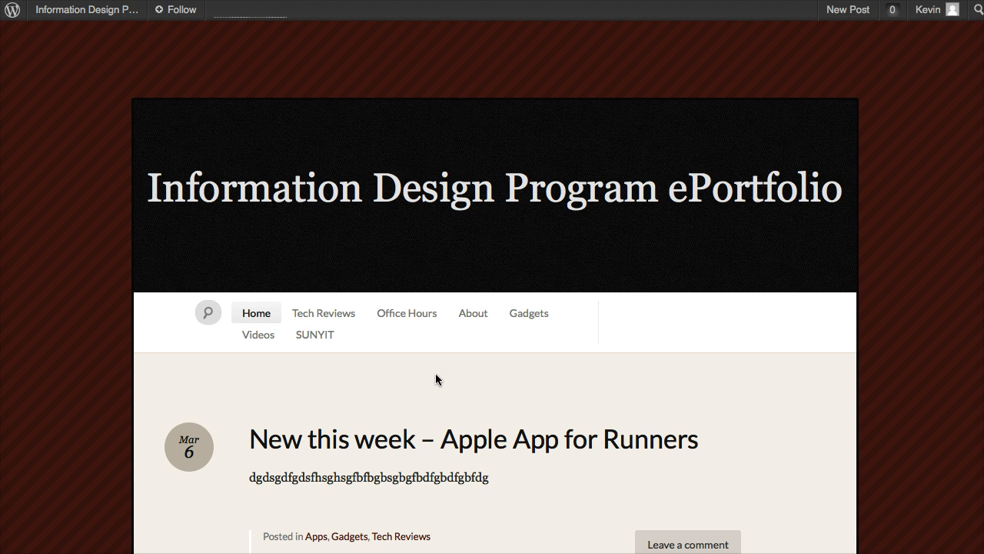
mouse_move(323, 312)
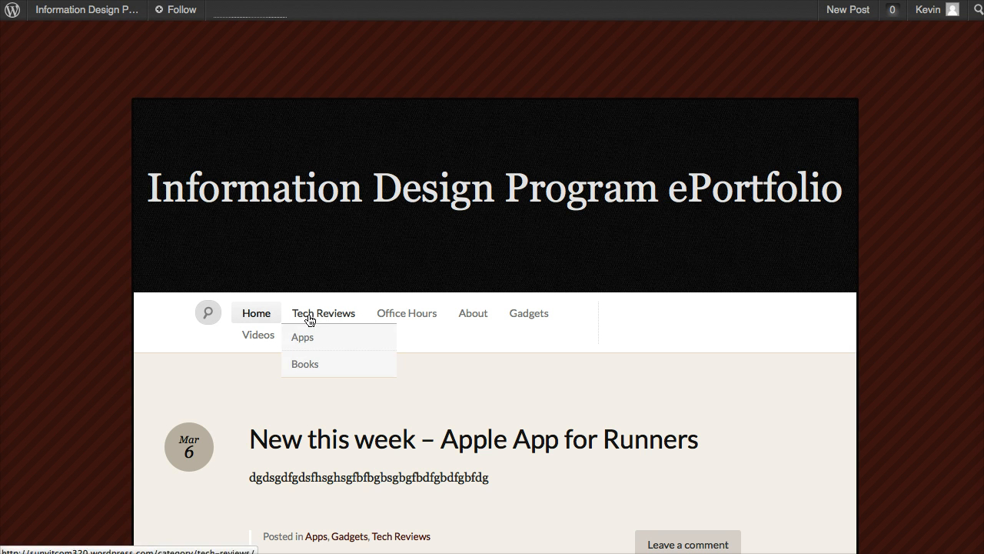
left_click(86, 9)
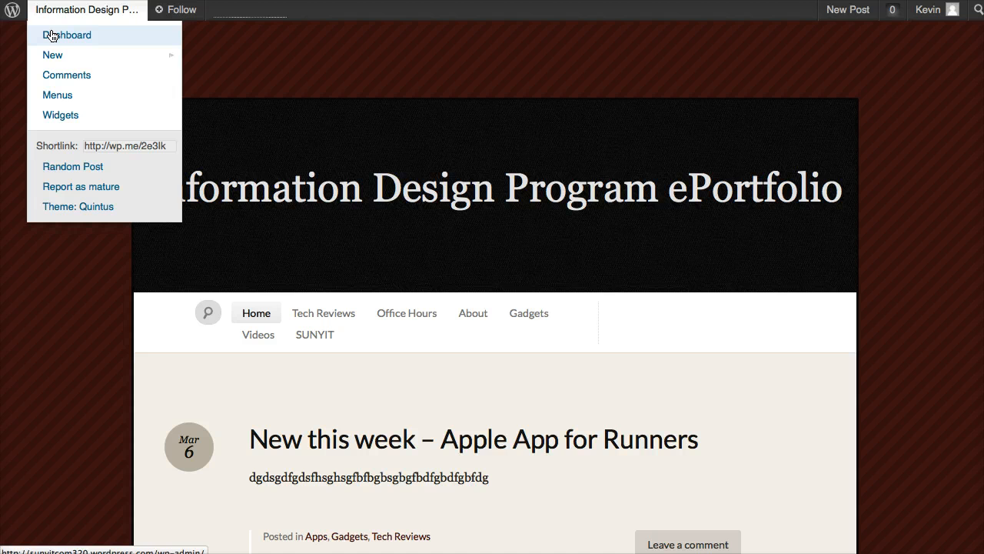
- Back in the menu editor, place Videos beneath Gadgets as a Tech Reviews sub-item
left_click(68, 33)
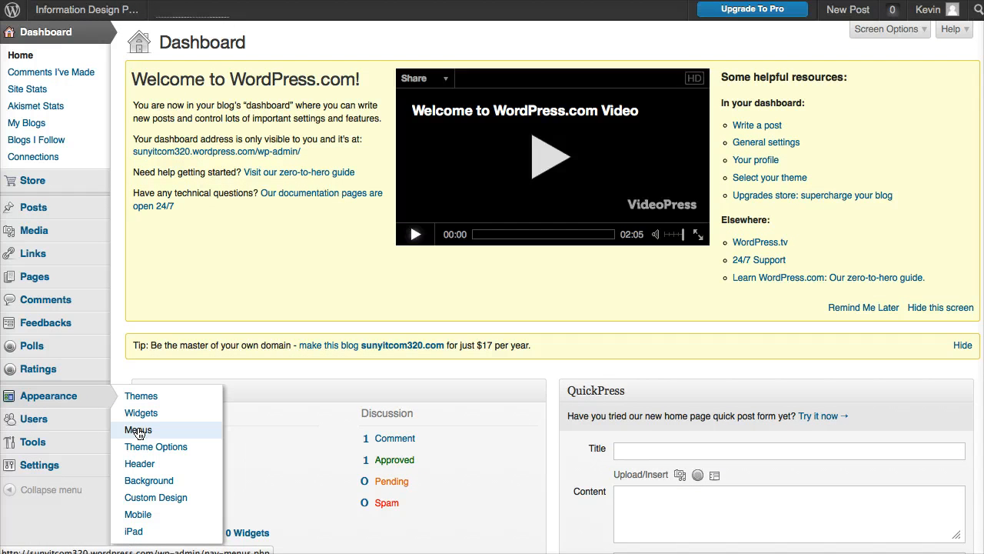
left_click(138, 430)
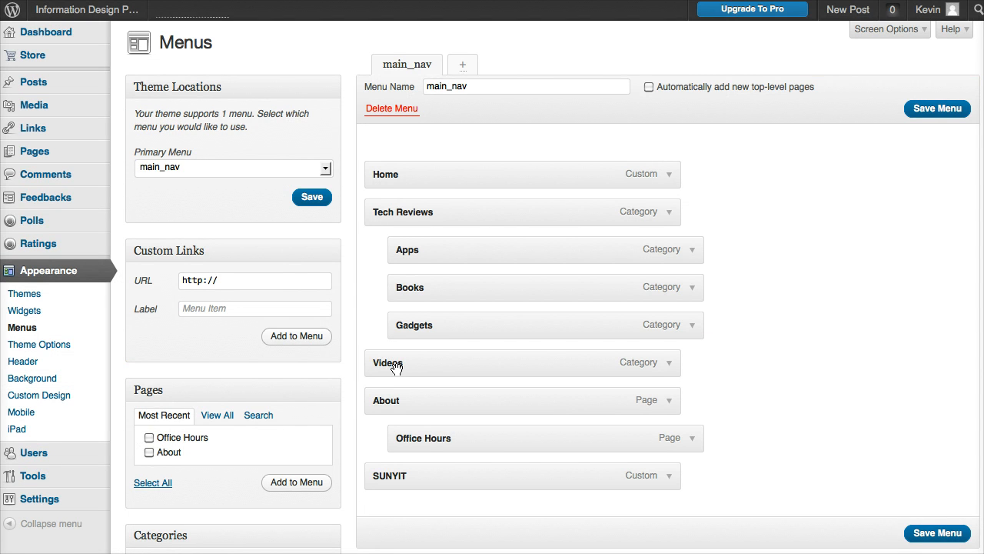
left_click_drag(387, 363, 422, 357)
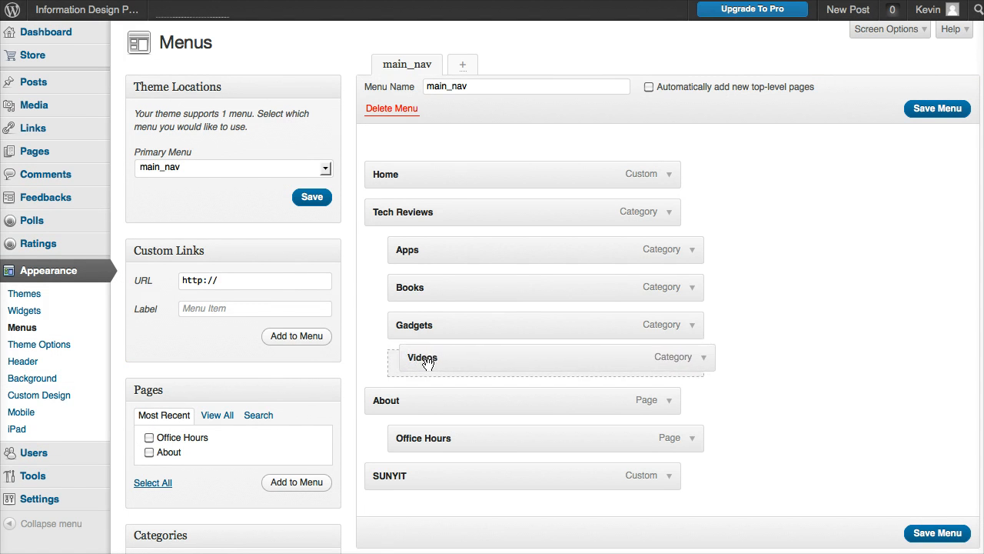
left_click_drag(421, 356, 410, 363)
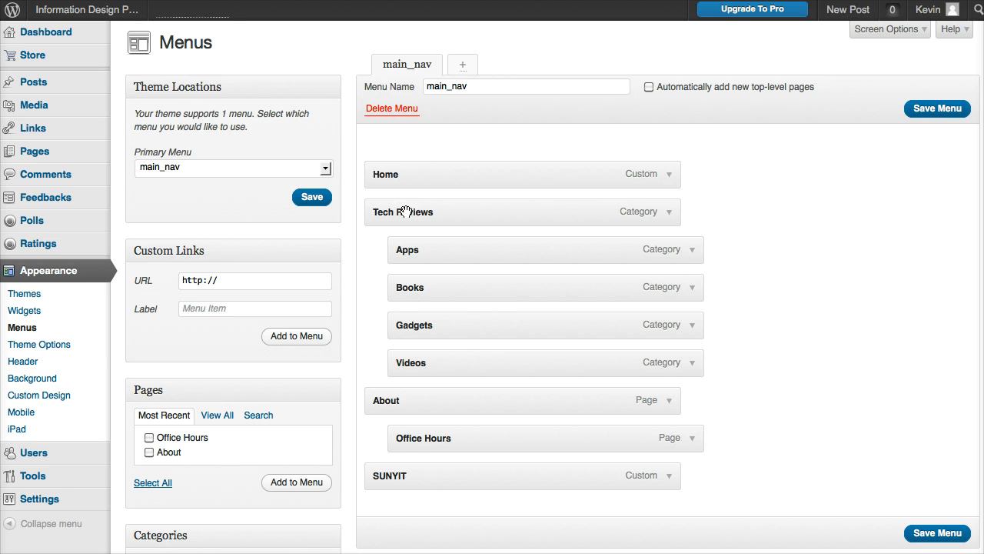
- Save the updated main_nav menu and dismiss the confirmation
left_click(936, 532)
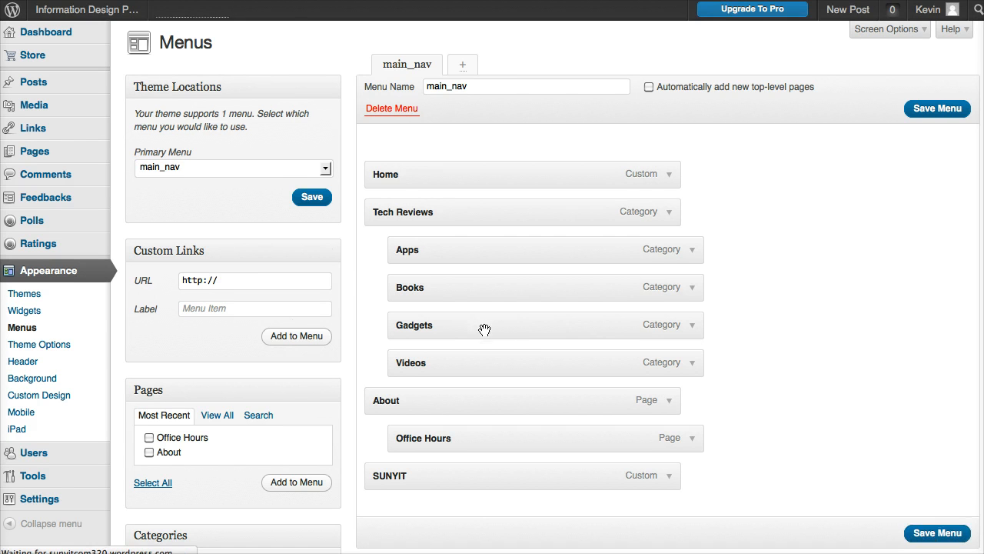
left_click(936, 107)
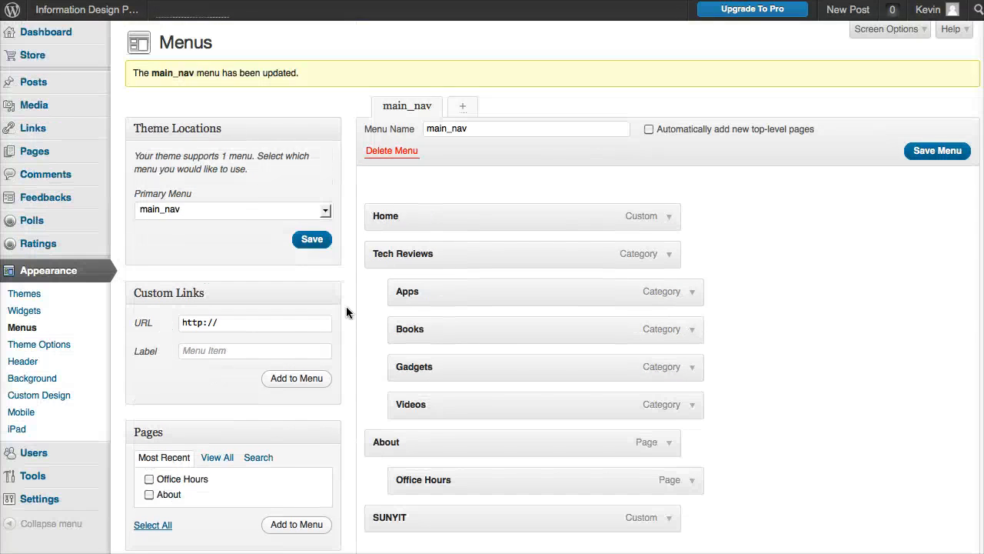
mouse_move(46, 31)
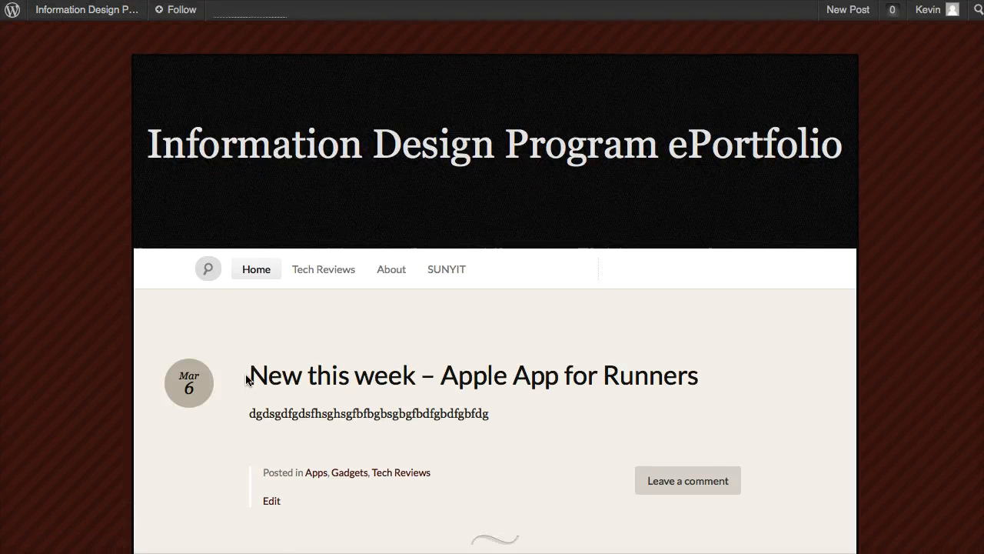
scroll("down", 3)
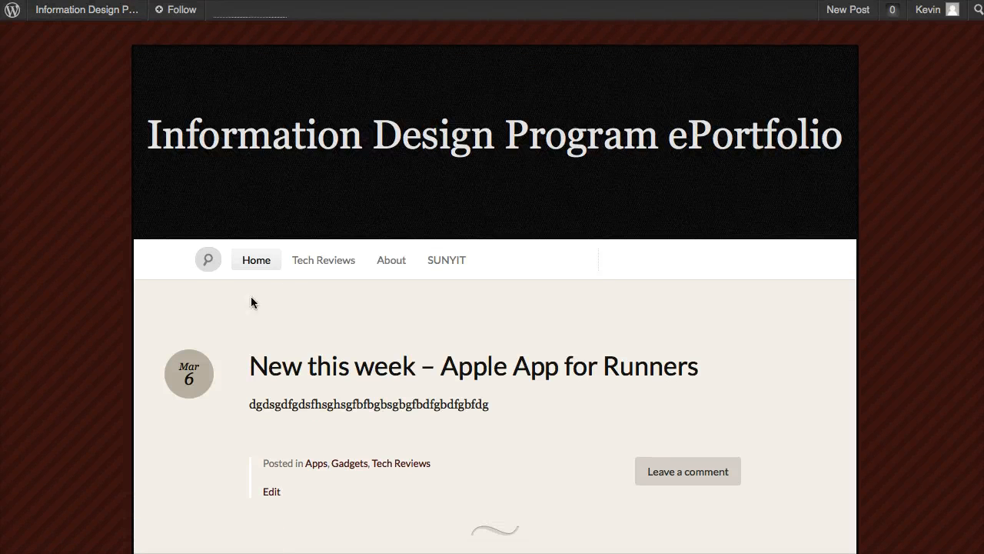
mouse_move(338, 347)
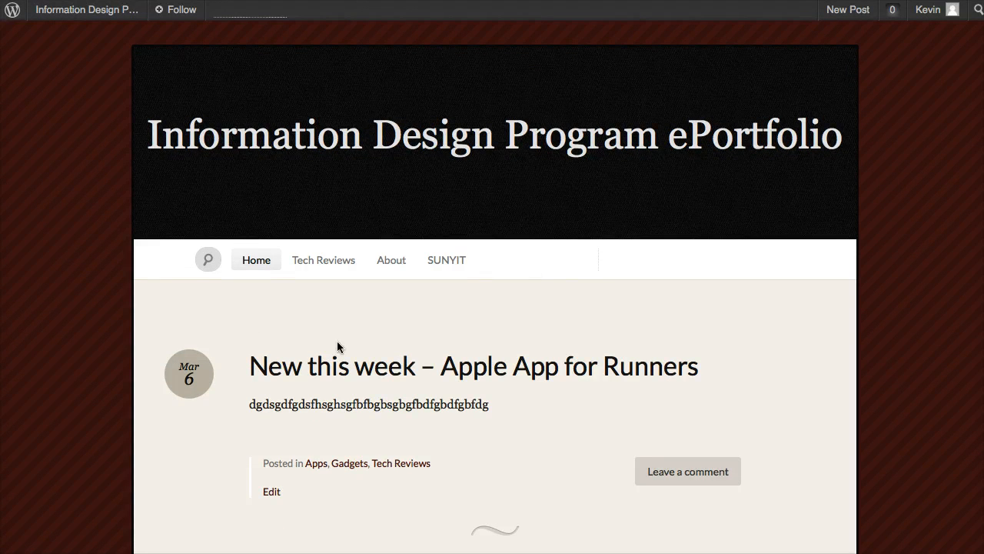
scroll("down", 3)
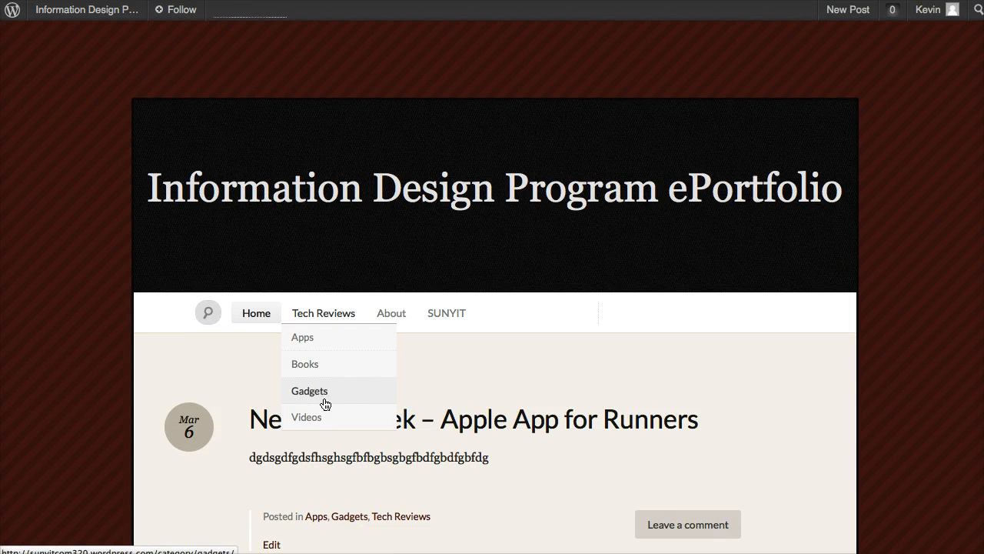
mouse_move(391, 314)
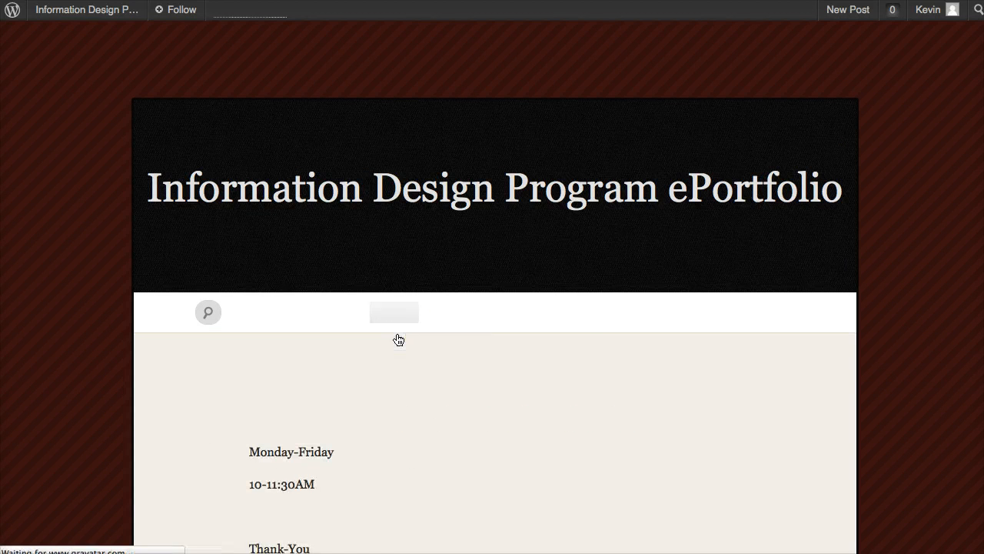
left_click(391, 313)
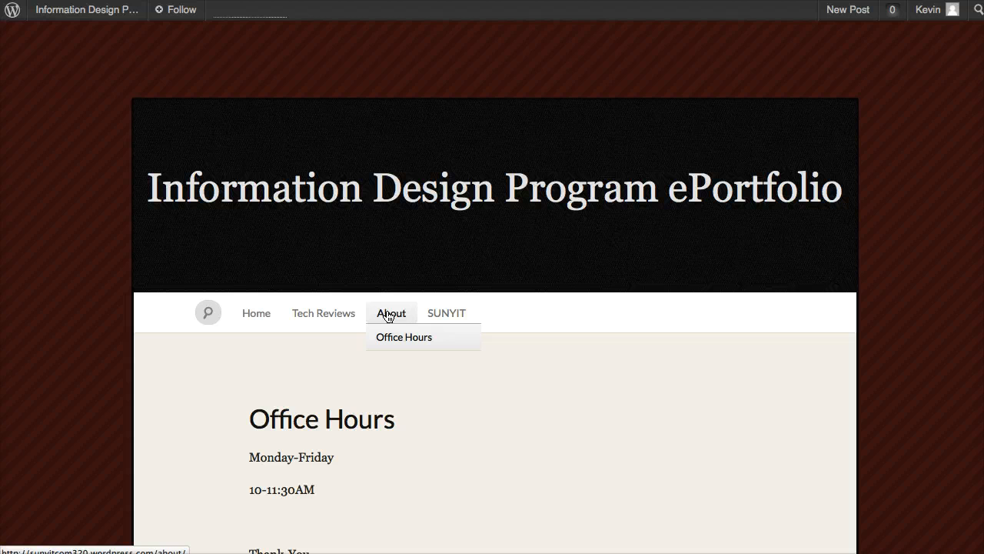
left_click(391, 314)
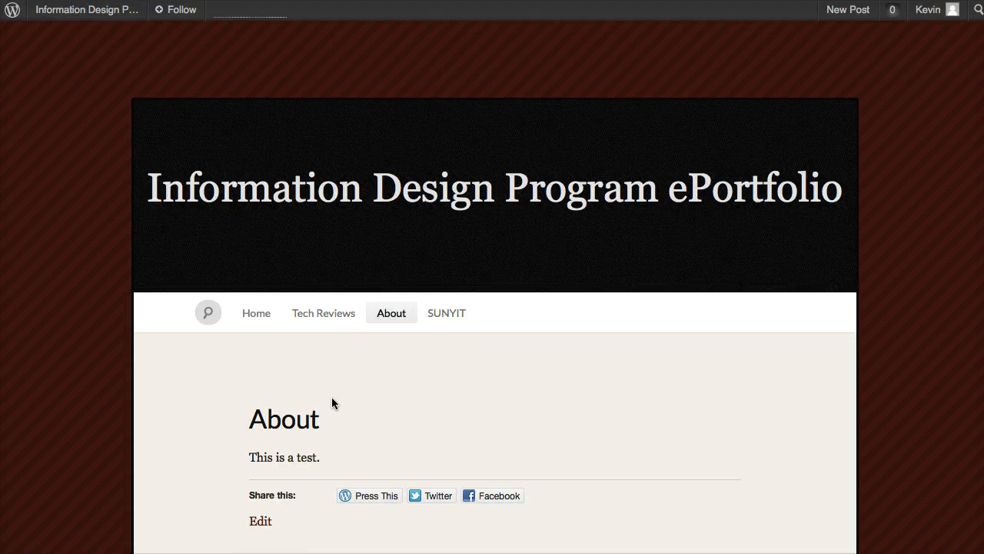
left_click(256, 314)
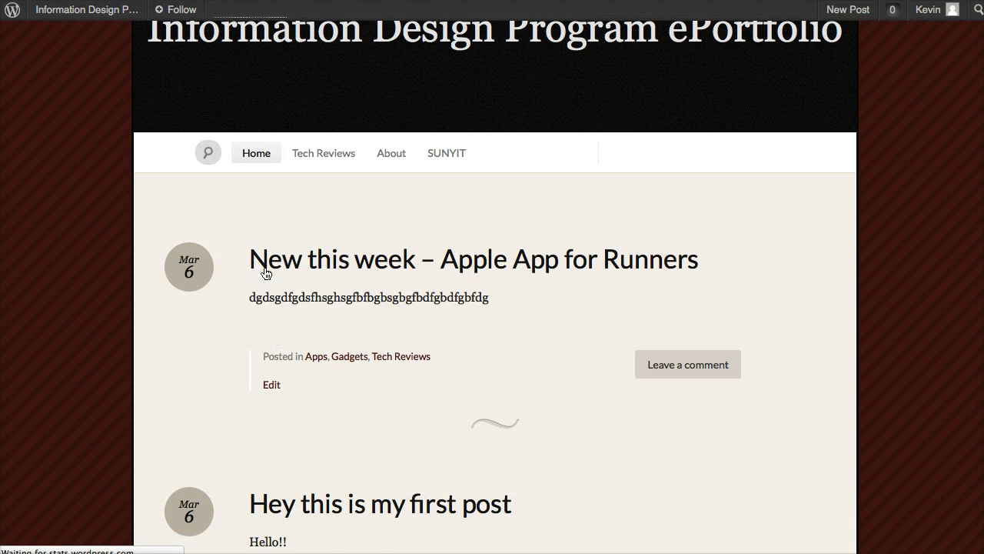
mouse_move(520, 268)
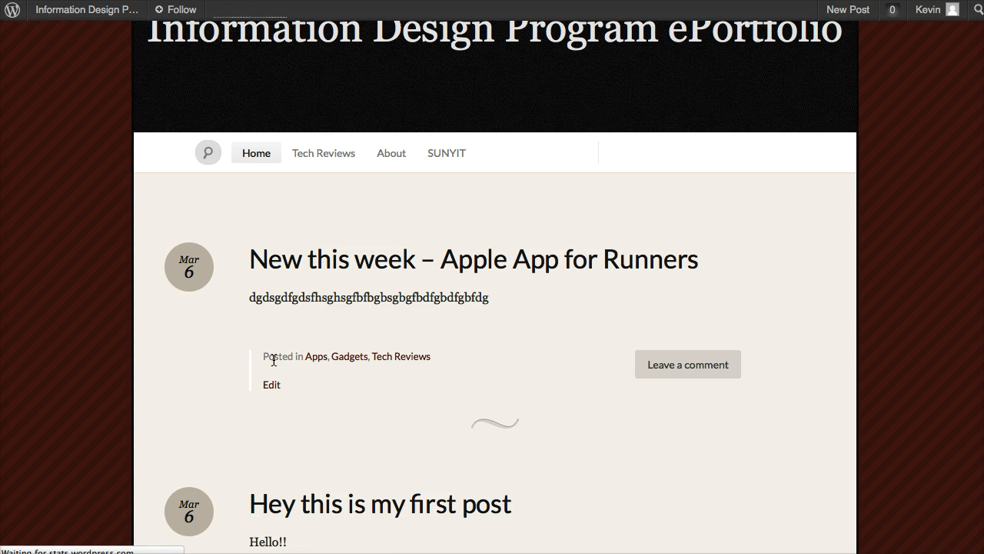
- Select the word Posted in the post footer, then bring up the admin shortcuts
double_click(276, 357)
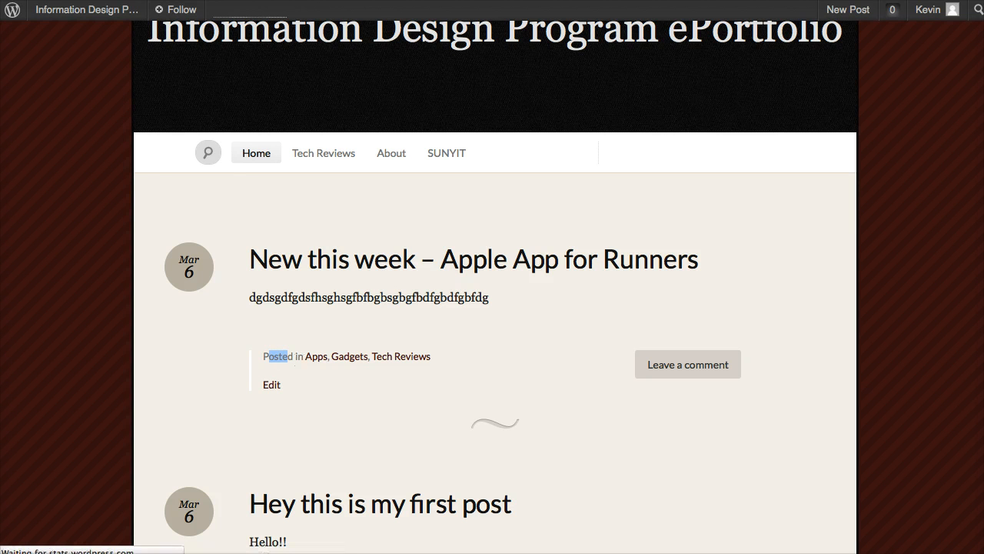
mouse_move(351, 366)
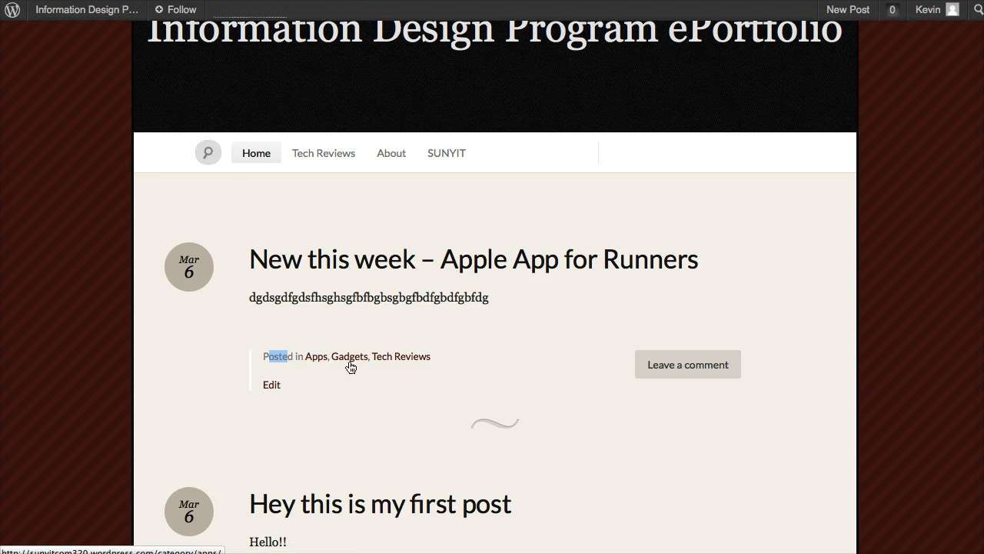
mouse_move(400, 357)
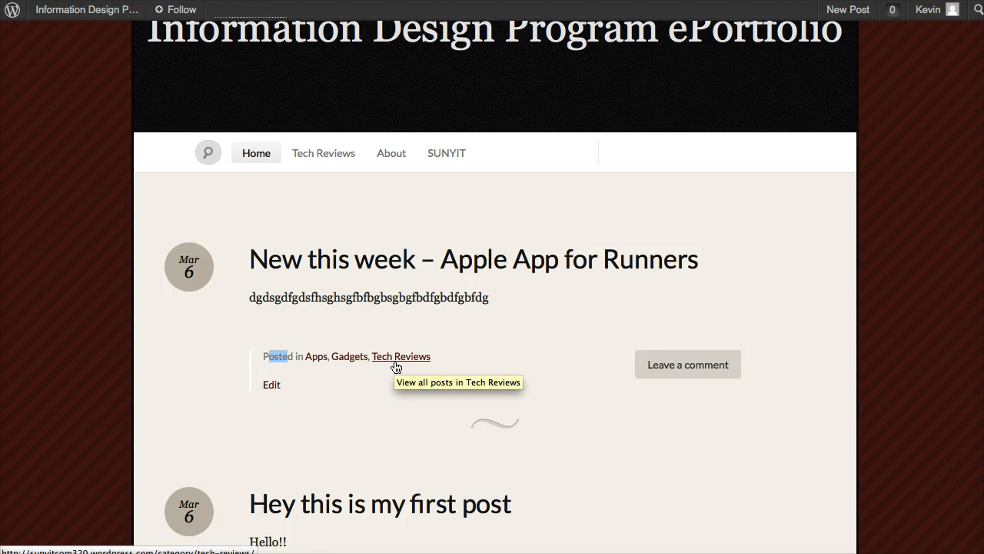
left_click(85, 9)
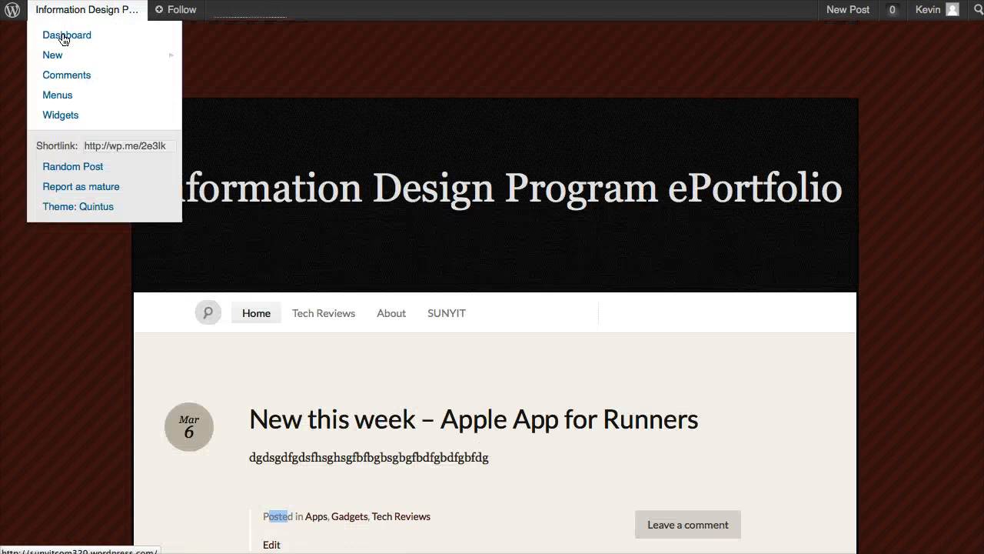
mouse_move(68, 33)
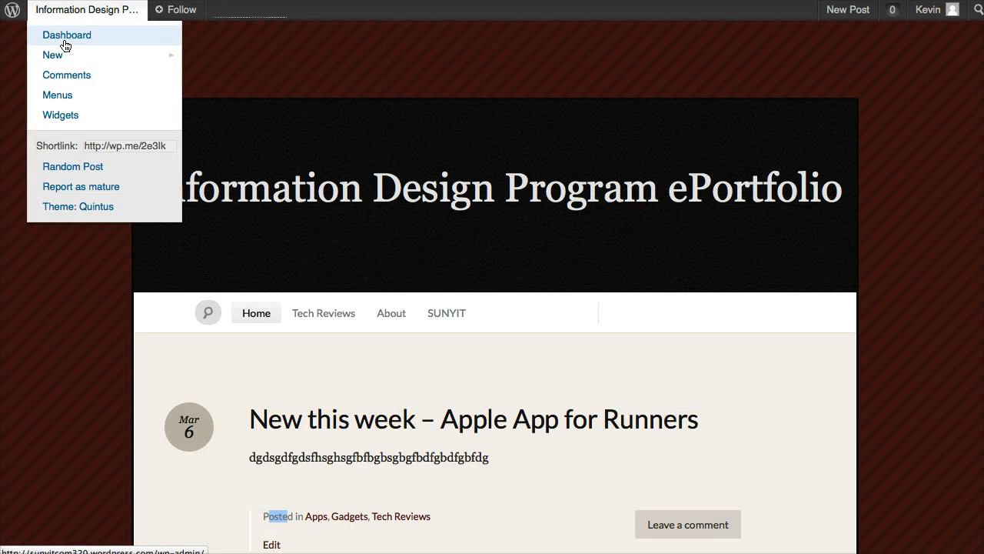
- Edit the Apple App for Runners post and tick Gadgets alongside Apps and Tech Reviews
left_click(66, 34)
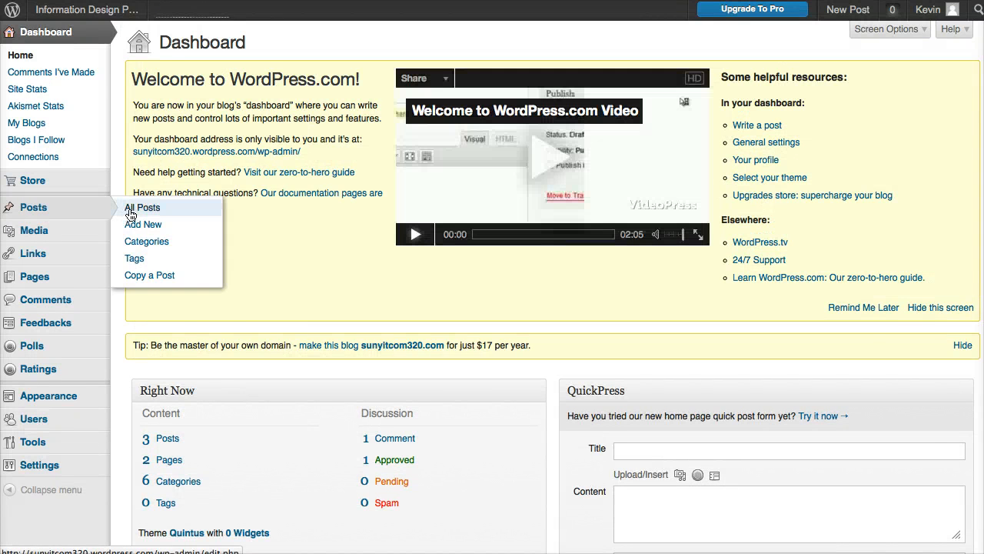
left_click(141, 207)
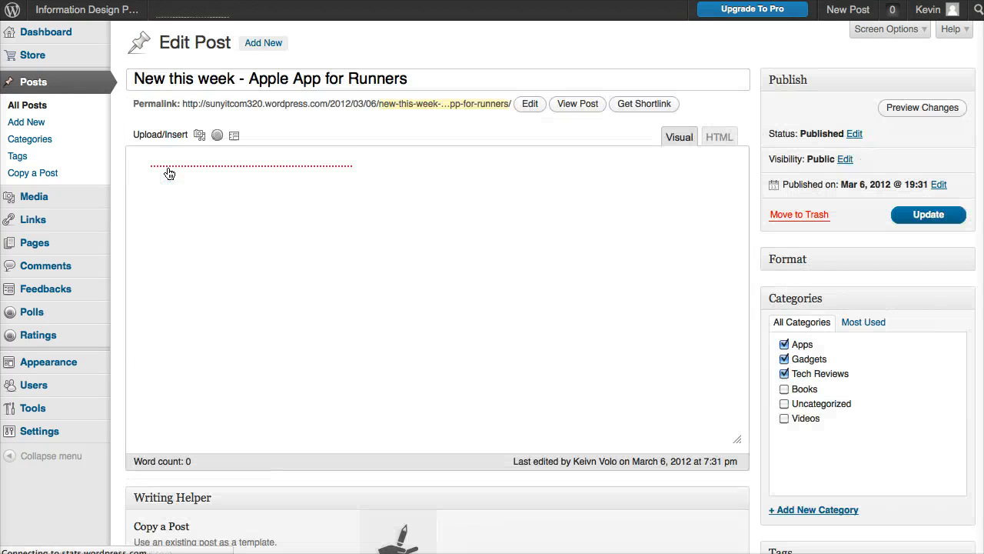
type("dgdsgdfgdsfhsghsgfbfbgbsgbgfbdfgbdfgbfdg")
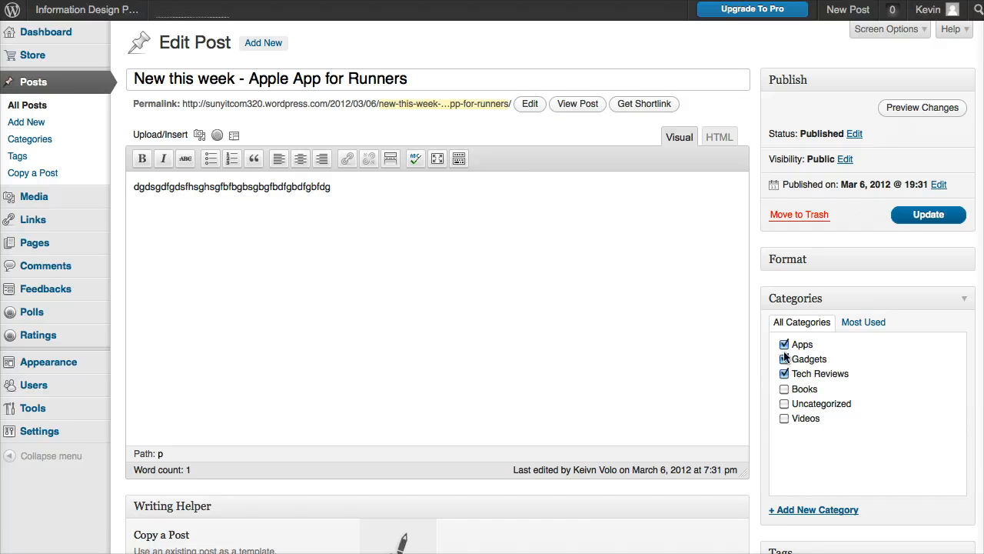
left_click(785, 358)
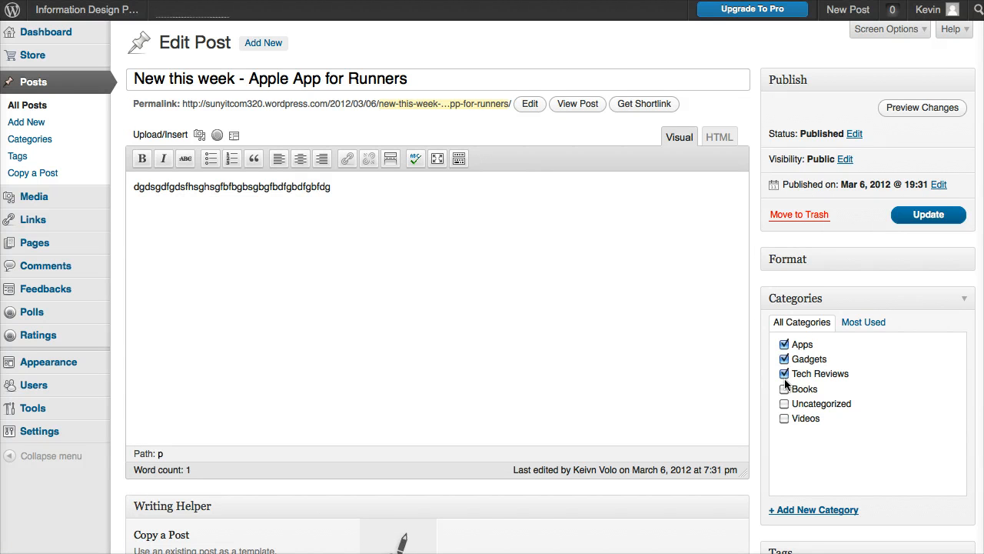
left_click(86, 9)
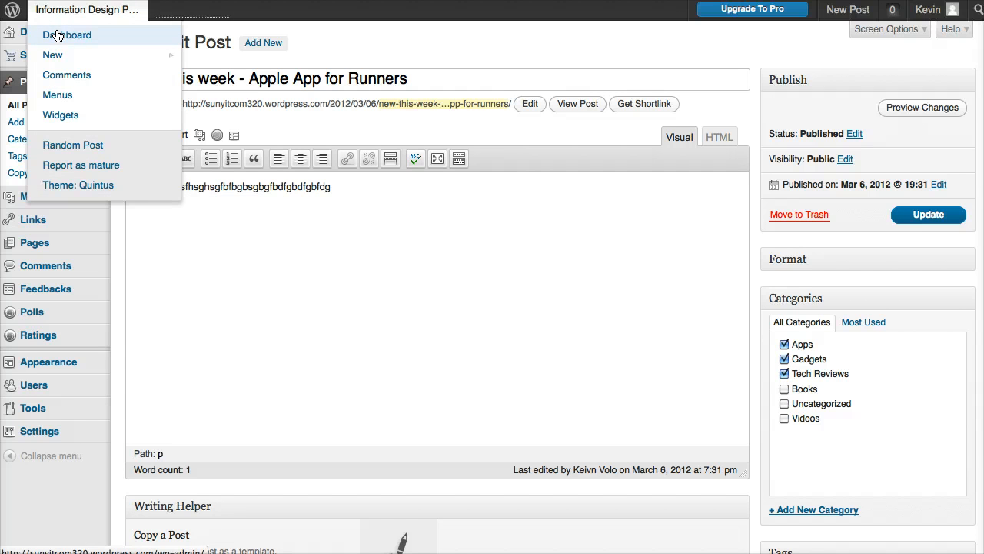
mouse_move(53, 16)
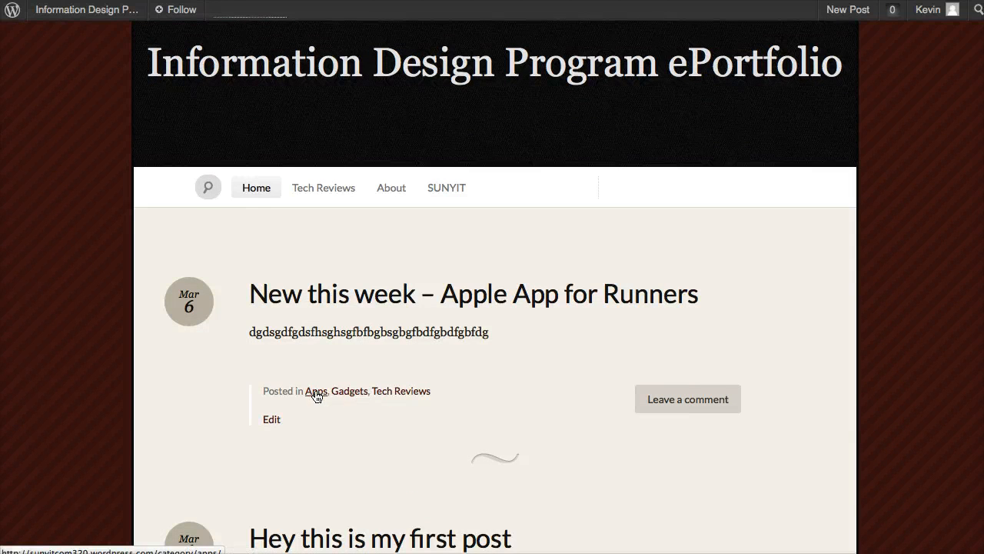
mouse_move(320, 386)
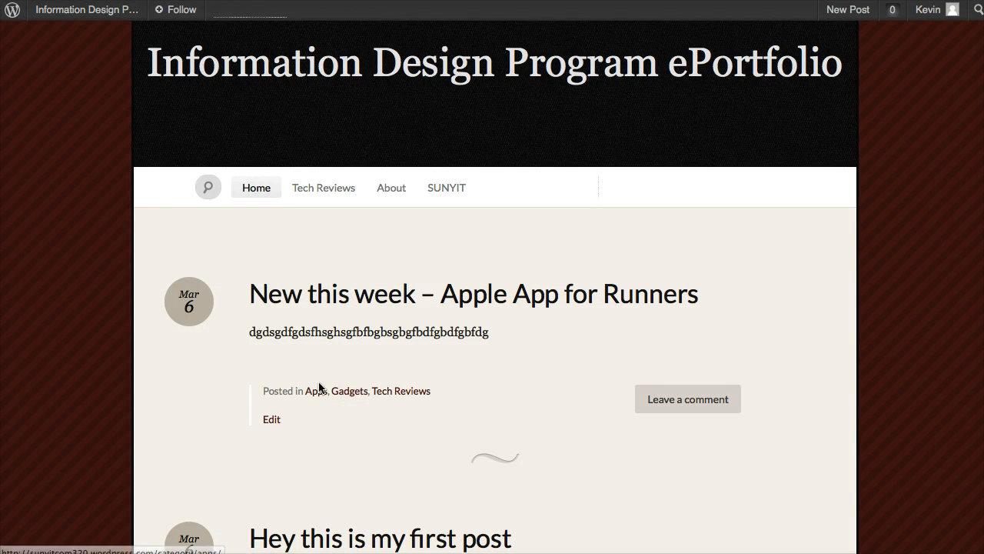
mouse_move(323, 188)
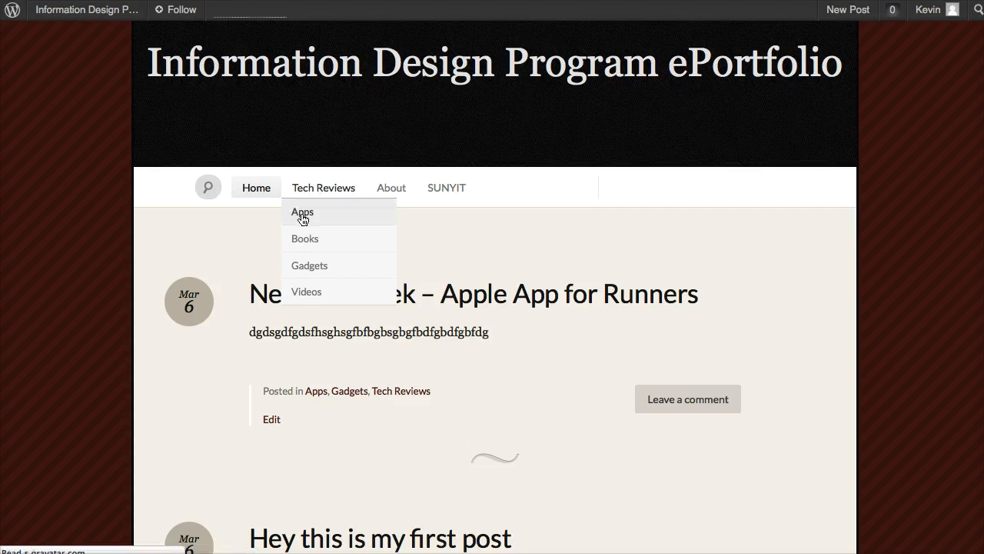
- Open the Tech Reviews category archive on the live site listing the Apple App post
left_click(301, 212)
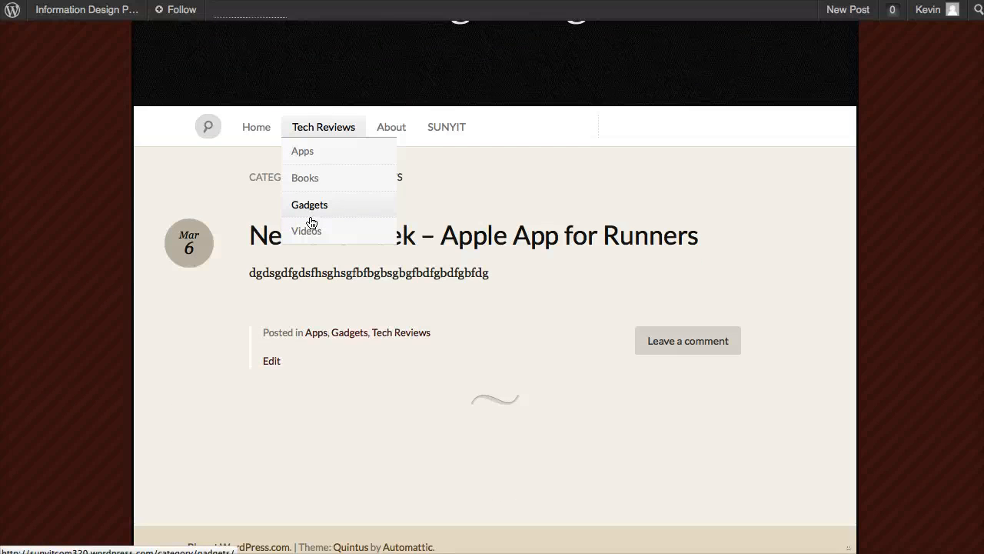
mouse_move(313, 130)
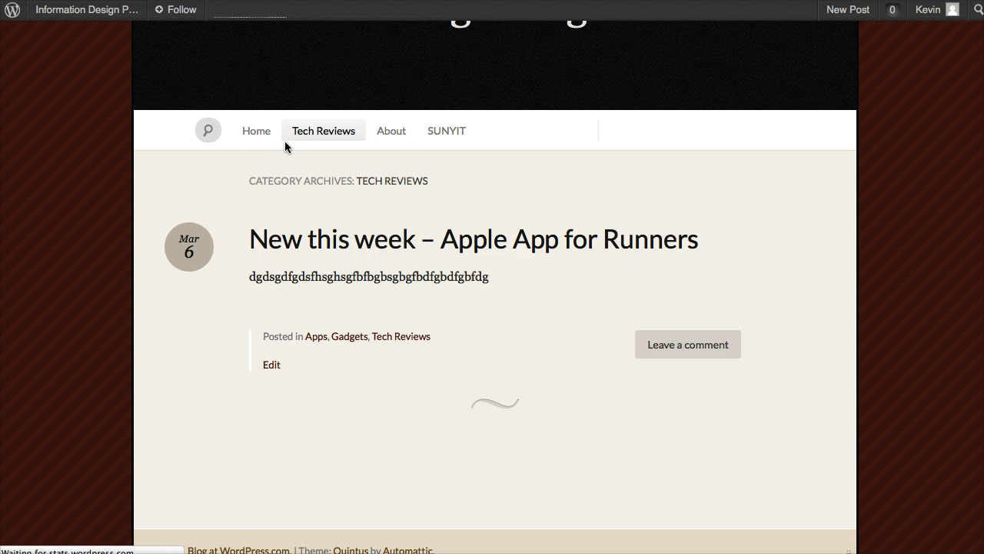
left_click(86, 9)
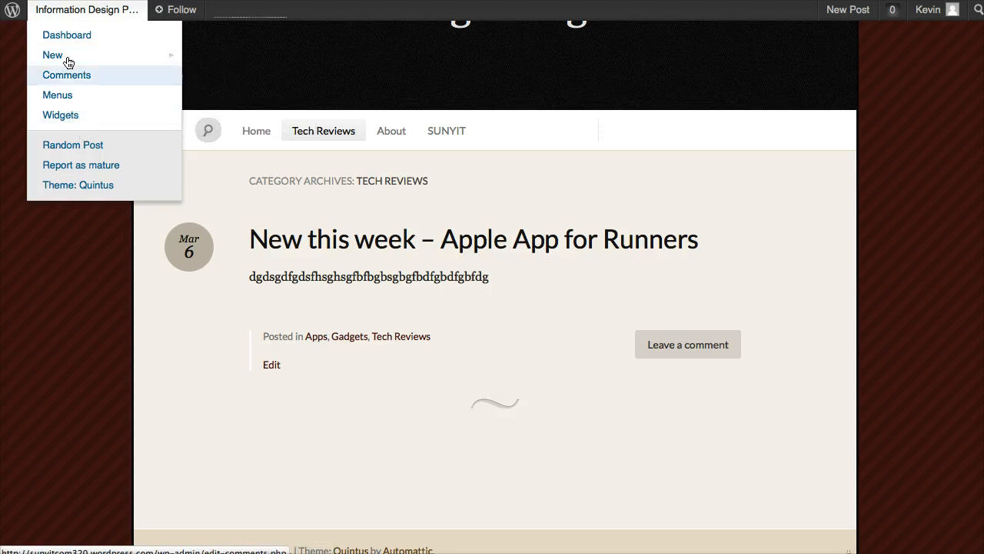
mouse_move(67, 34)
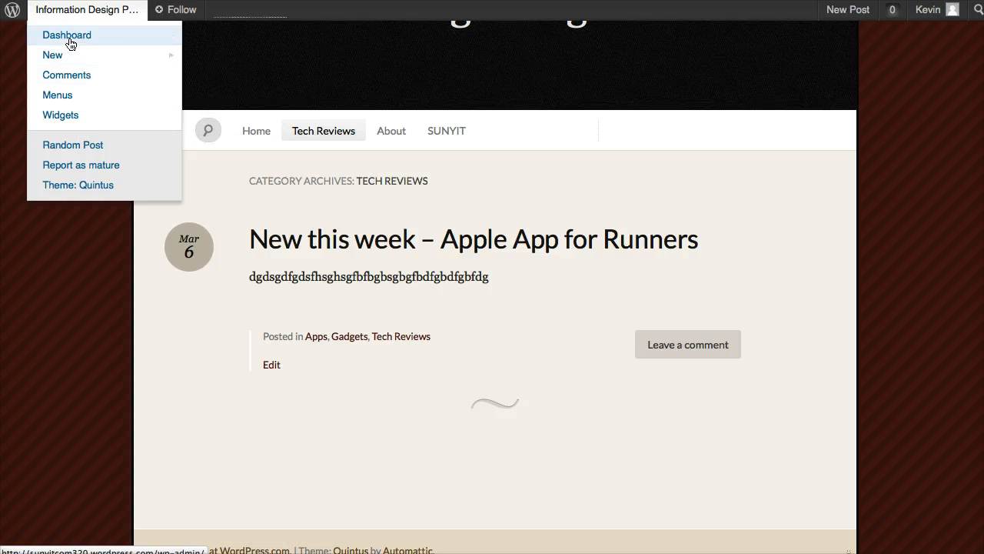
- In Posts > Categories, create a new category named Moblie
left_click(66, 34)
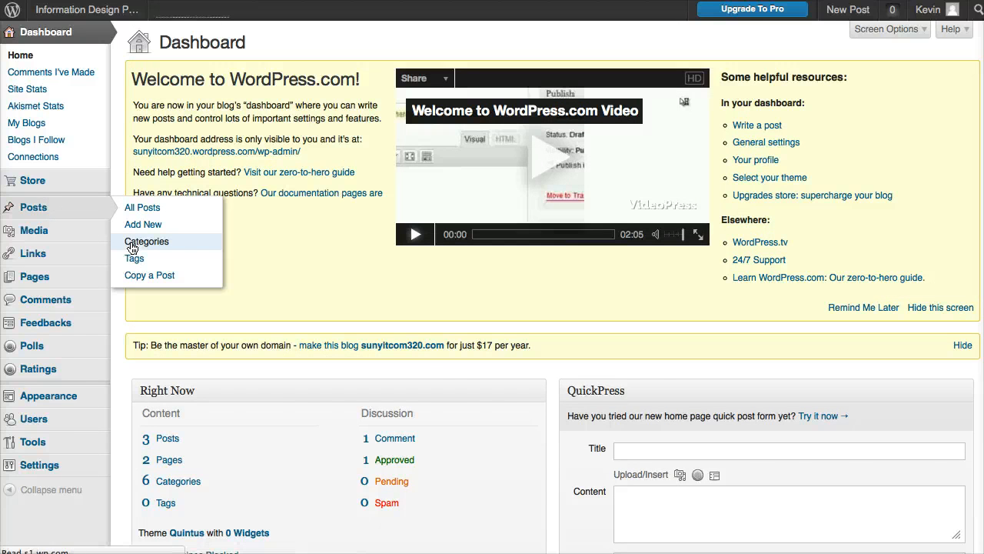
left_click(146, 240)
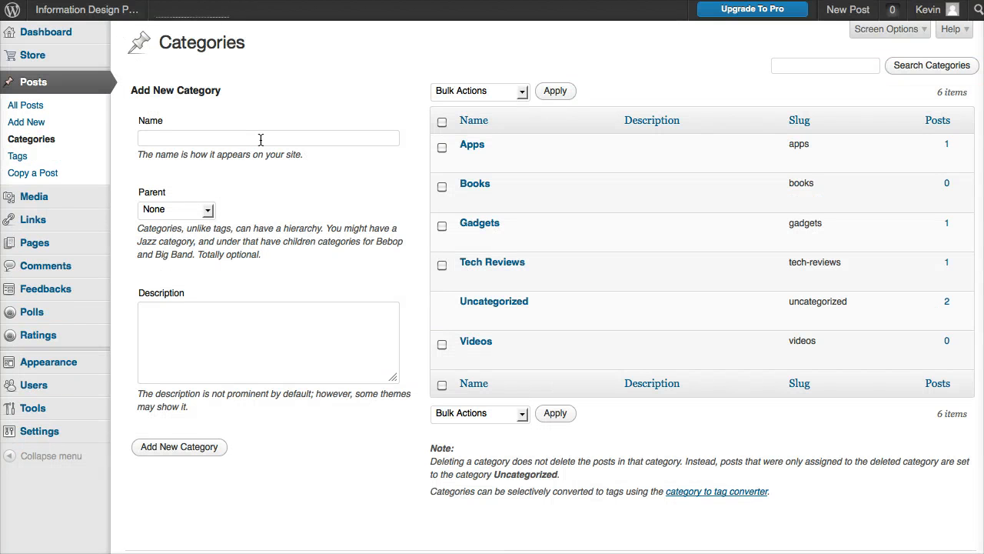
type("Moblie")
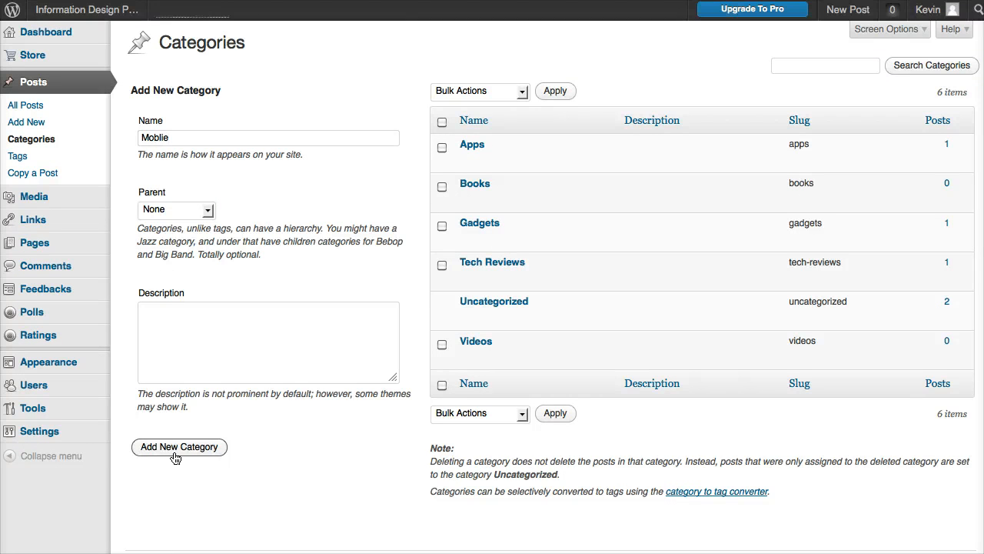
left_click(179, 446)
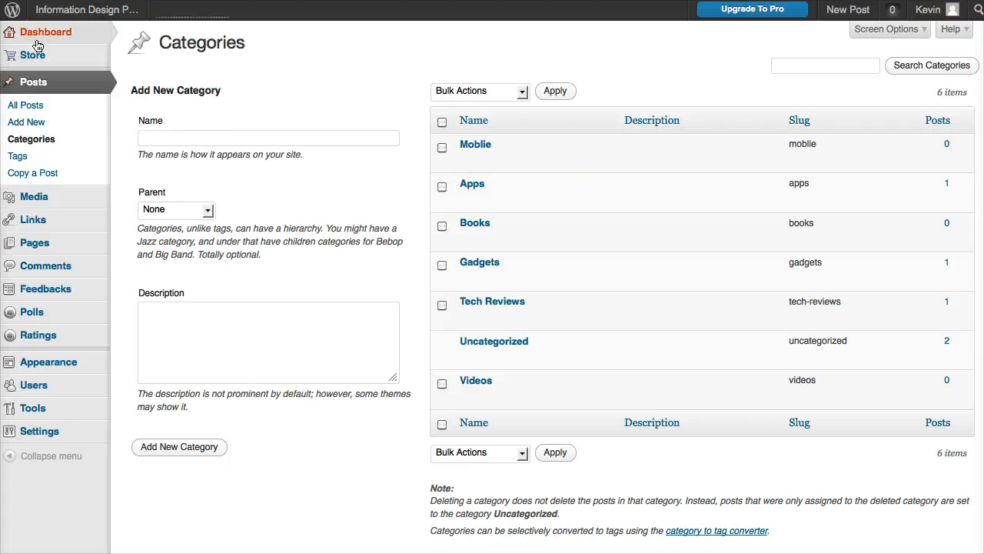
mouse_move(46, 31)
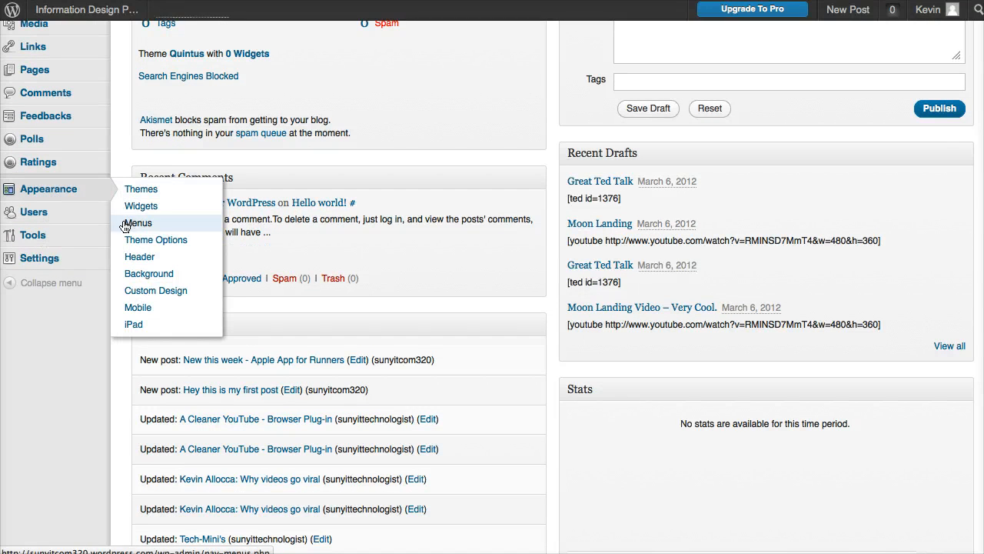
- Add the Moblie category to the main_nav menu from the full Categories list
left_click(138, 223)
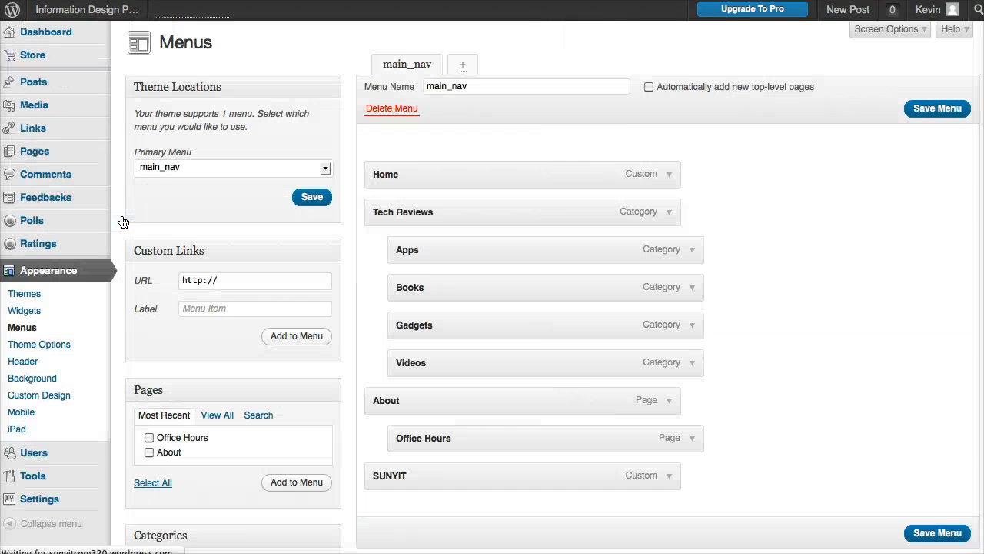
scroll("down", 3)
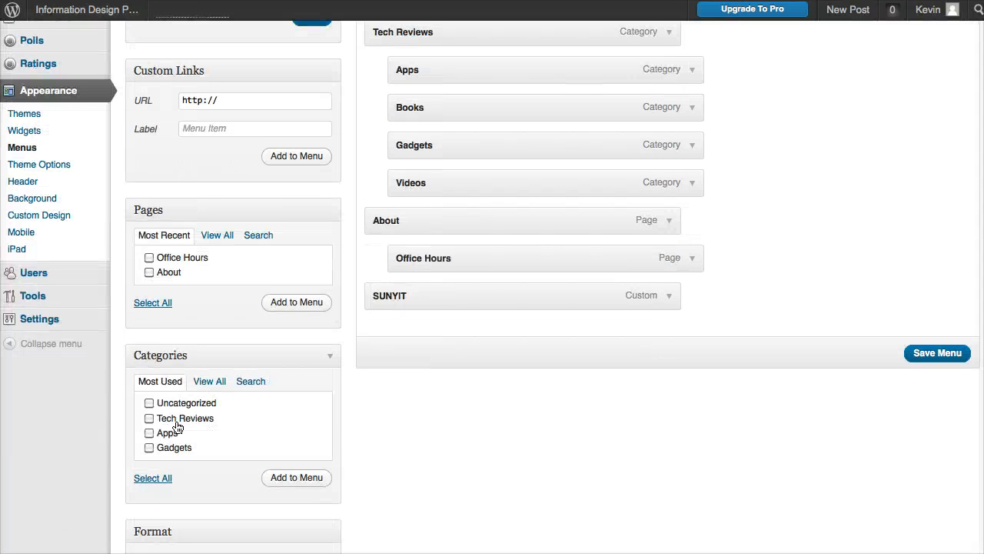
left_click(209, 381)
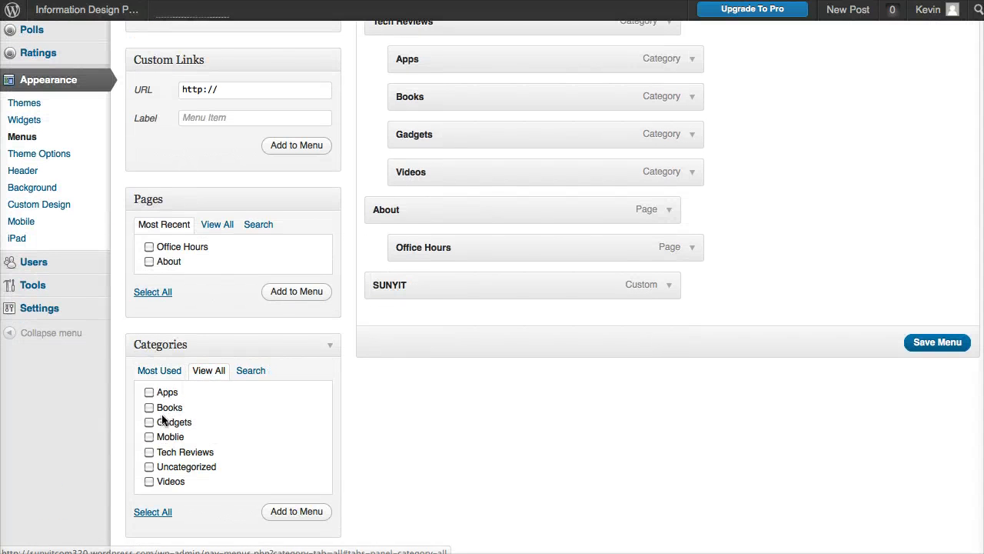
left_click(149, 437)
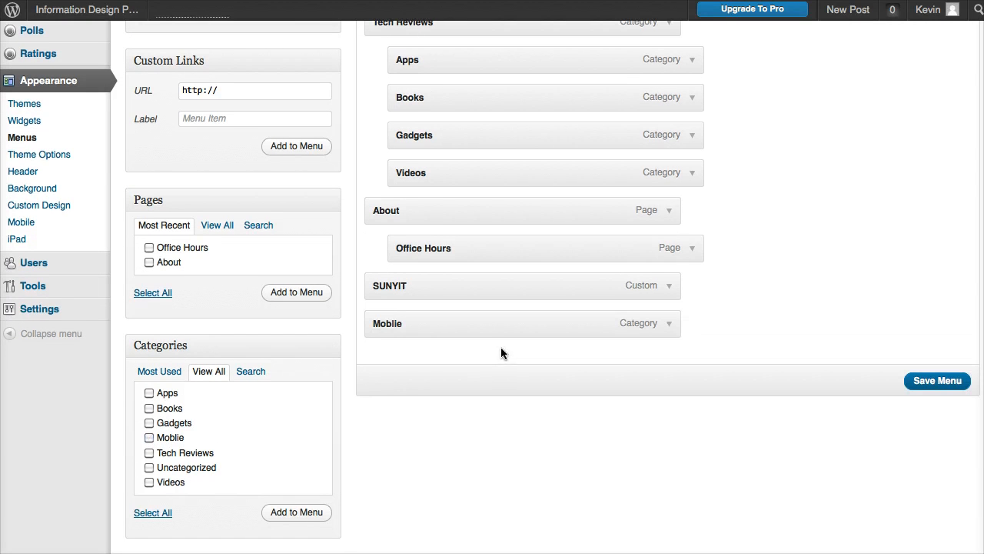
- Nest Moblie under Tech Reviews after Videos and save the main_nav menu
left_click_drag(387, 323, 535, 218)
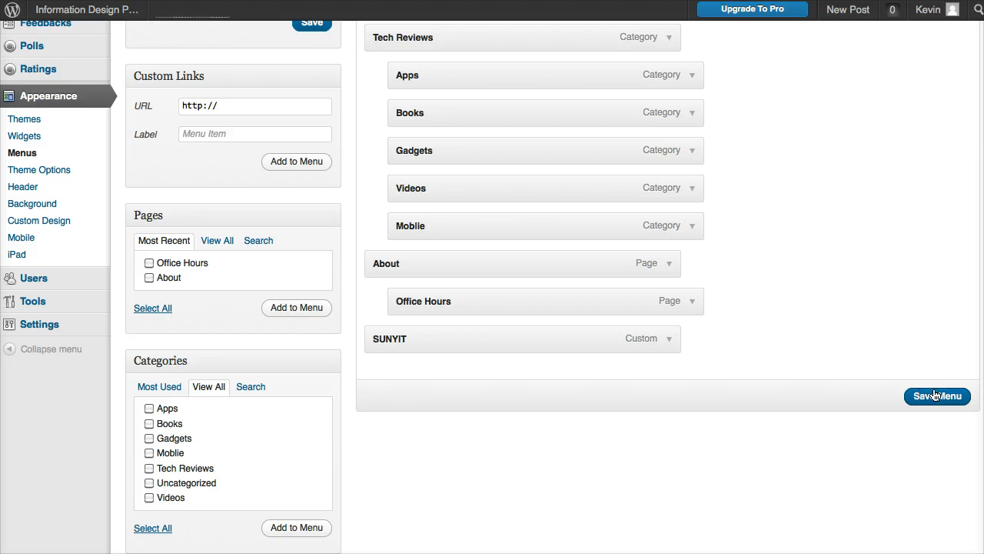
left_click(937, 396)
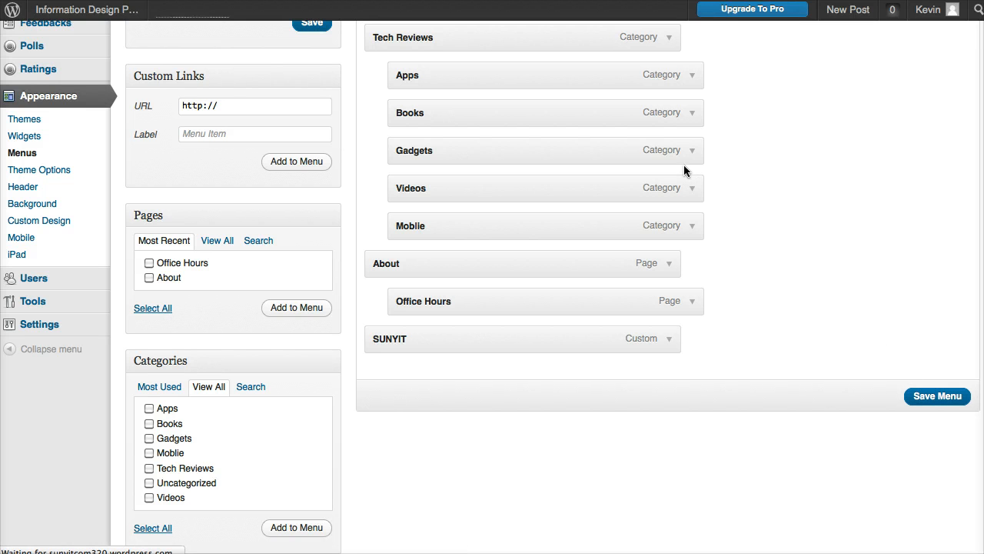
left_click(937, 396)
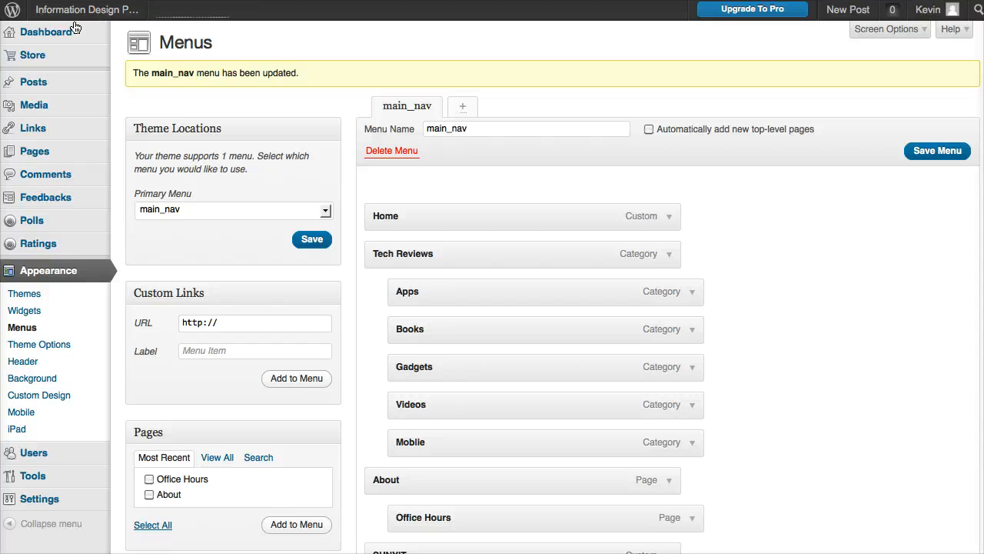
- Visit the live site's home page to check the updated navigation
left_click(86, 9)
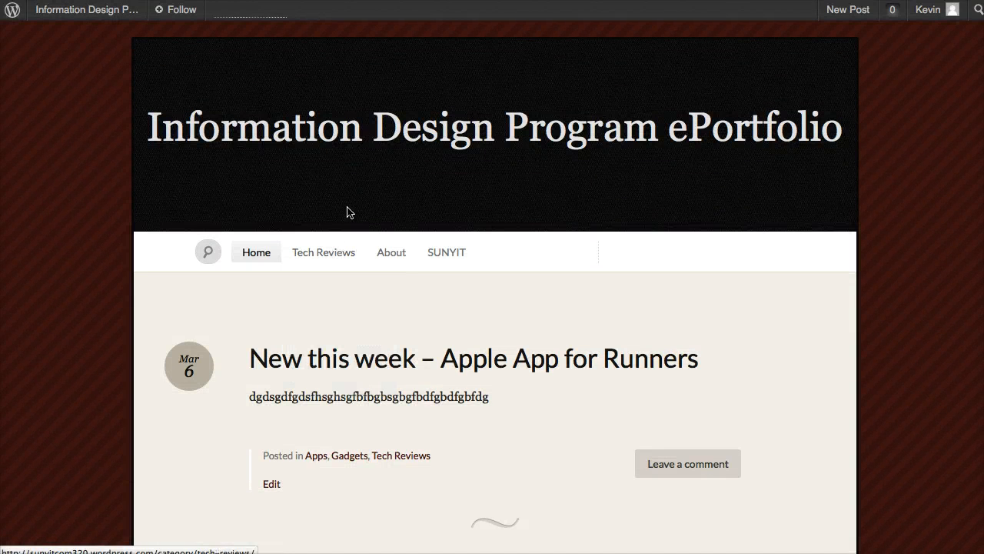
mouse_move(352, 200)
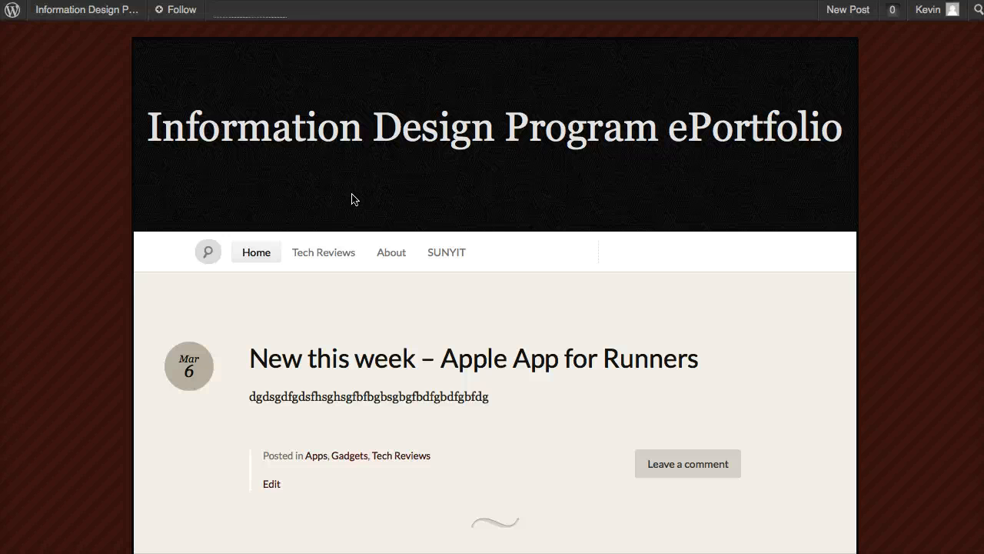
mouse_move(437, 264)
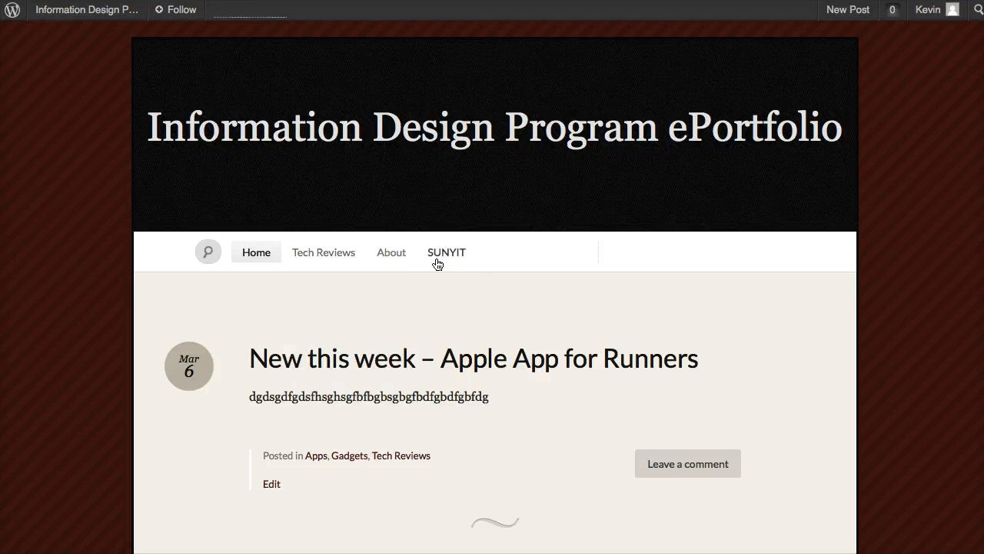
mouse_move(169, 295)
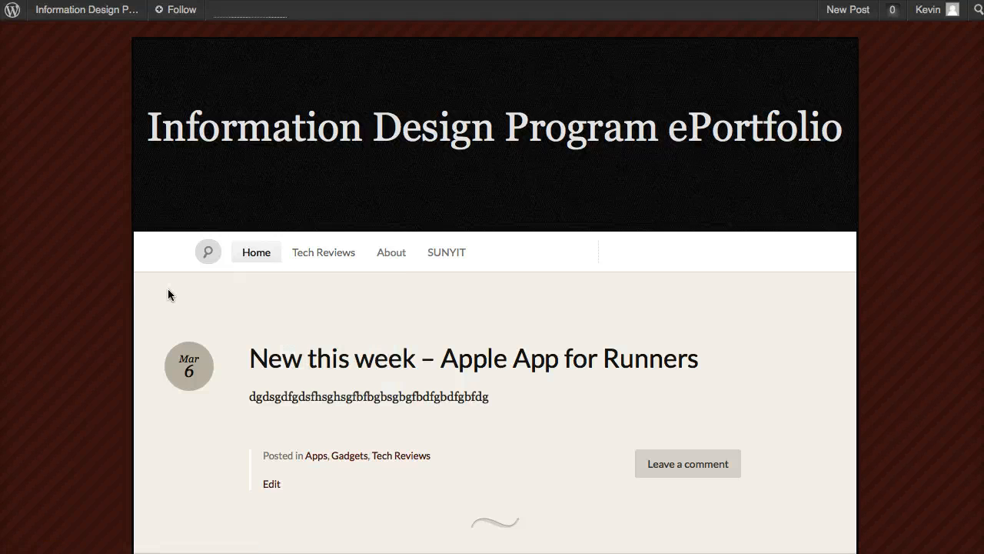